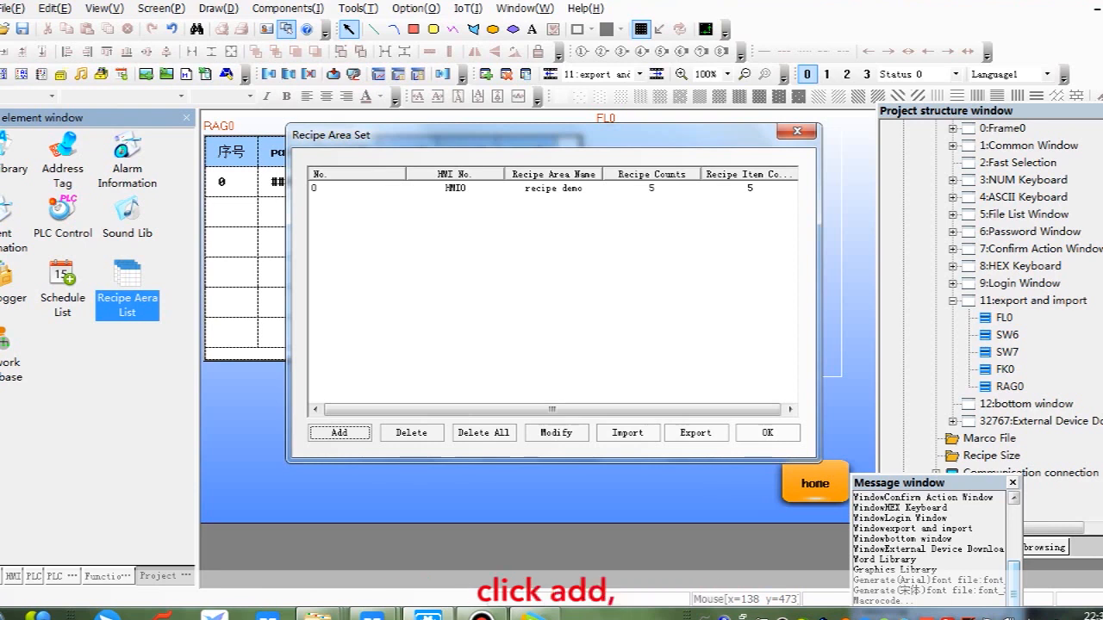
Add a recipe area and fill its name, data item name and 0–9 lower/upper limits
click(337, 433)
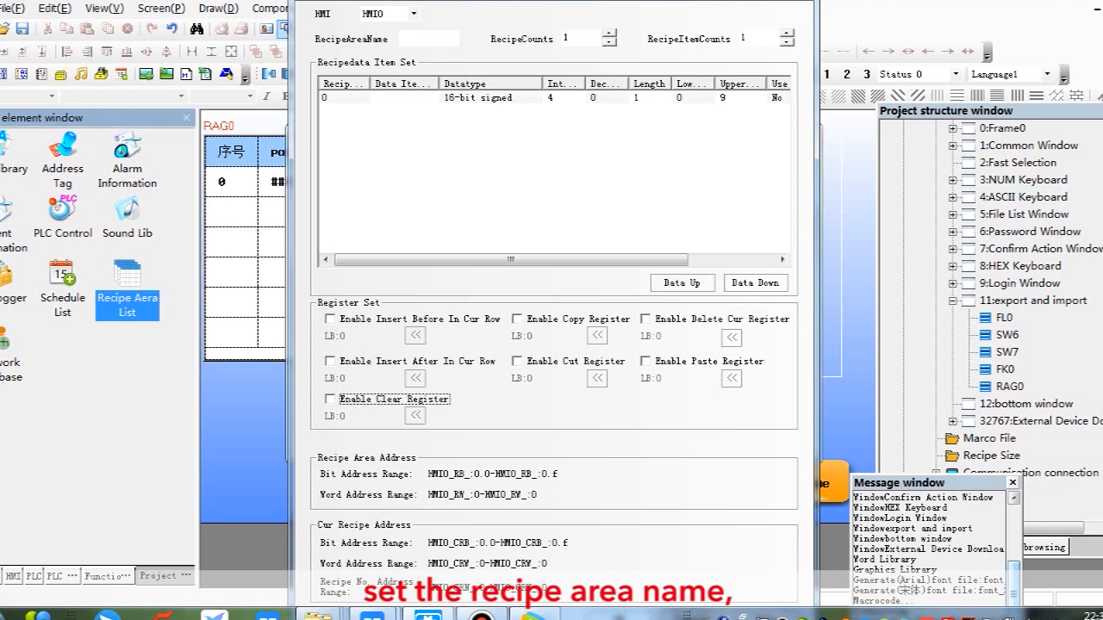
click(429, 38)
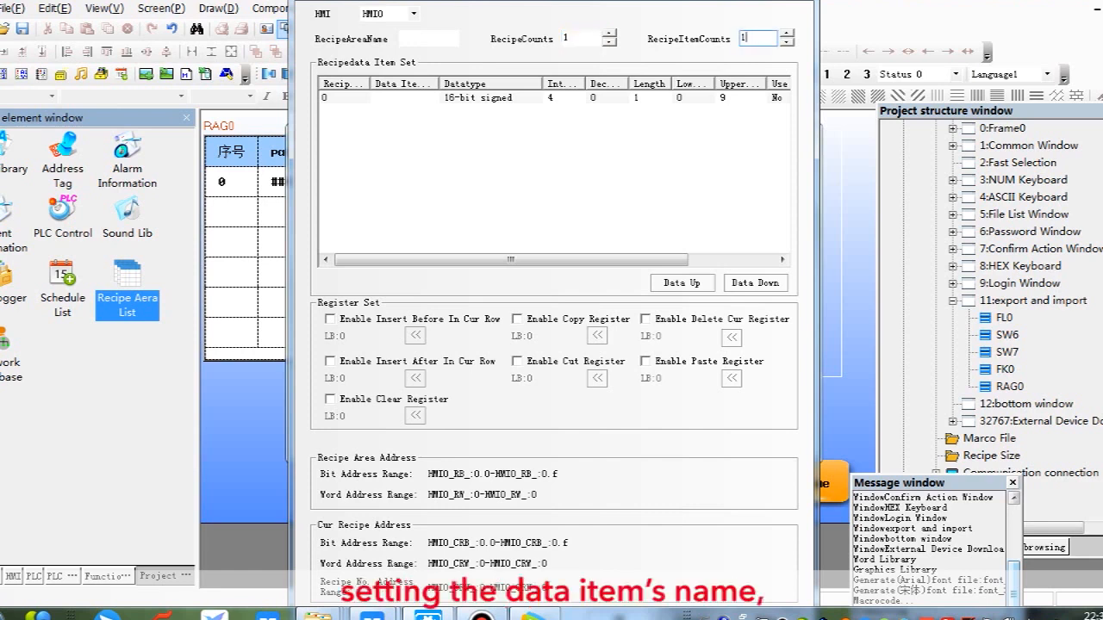
click(403, 97)
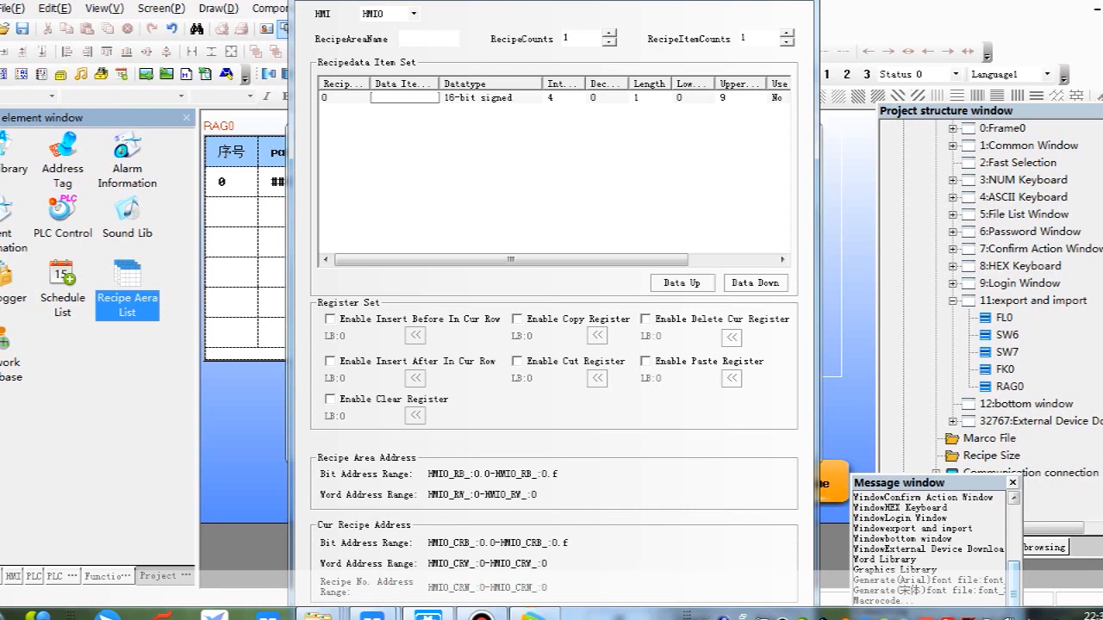
click(562, 97)
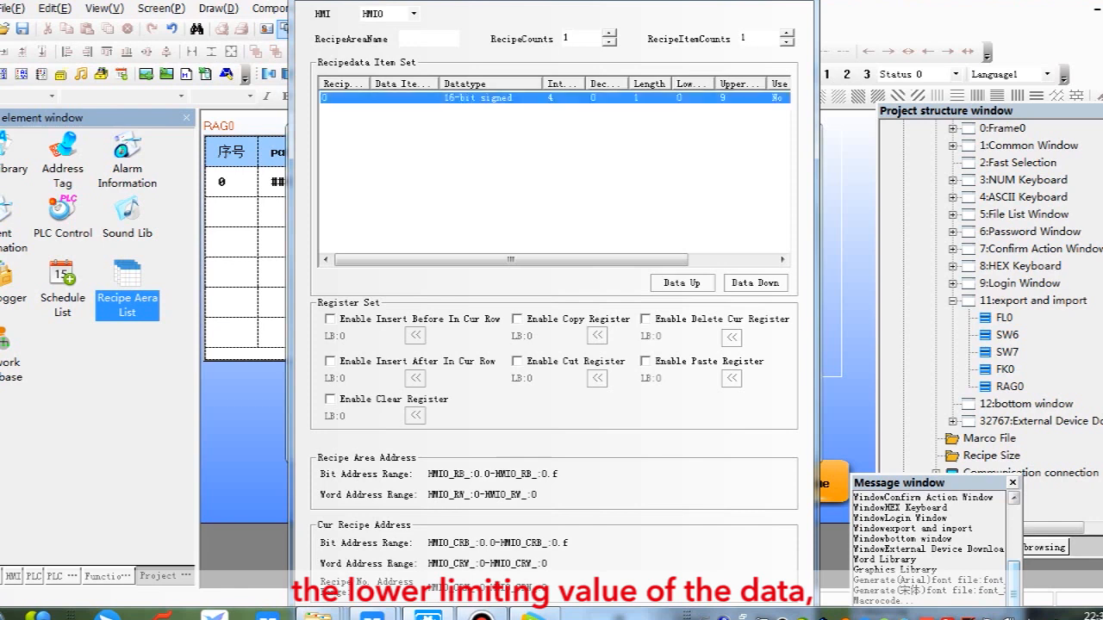
click(690, 97)
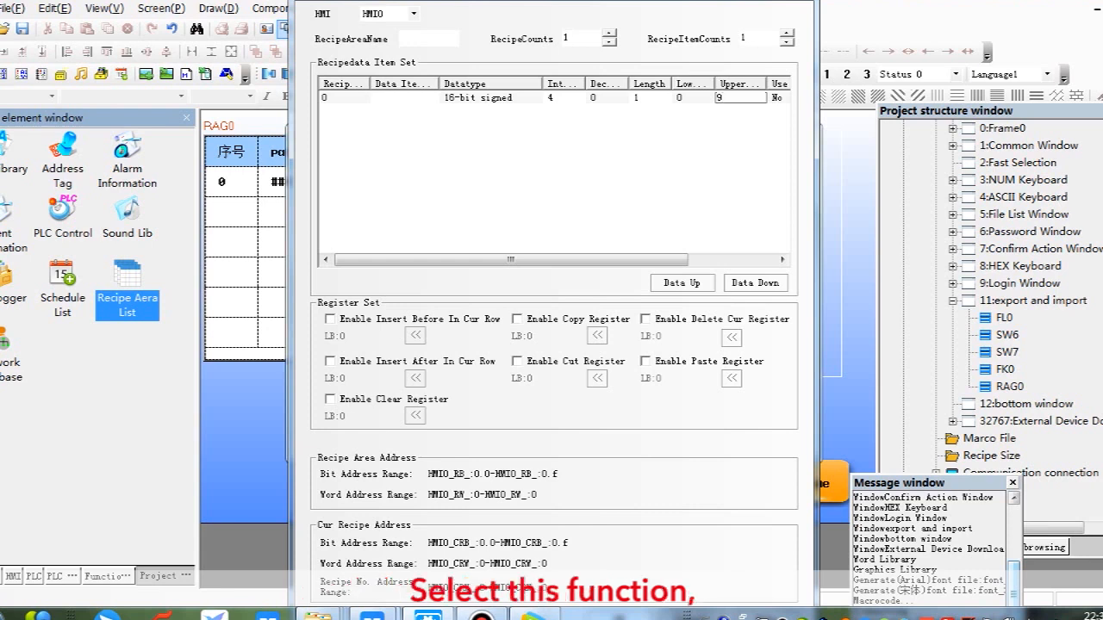
Enable the insert register with its LB address and confirm the recipe demo area with para1–para5
click(331, 319)
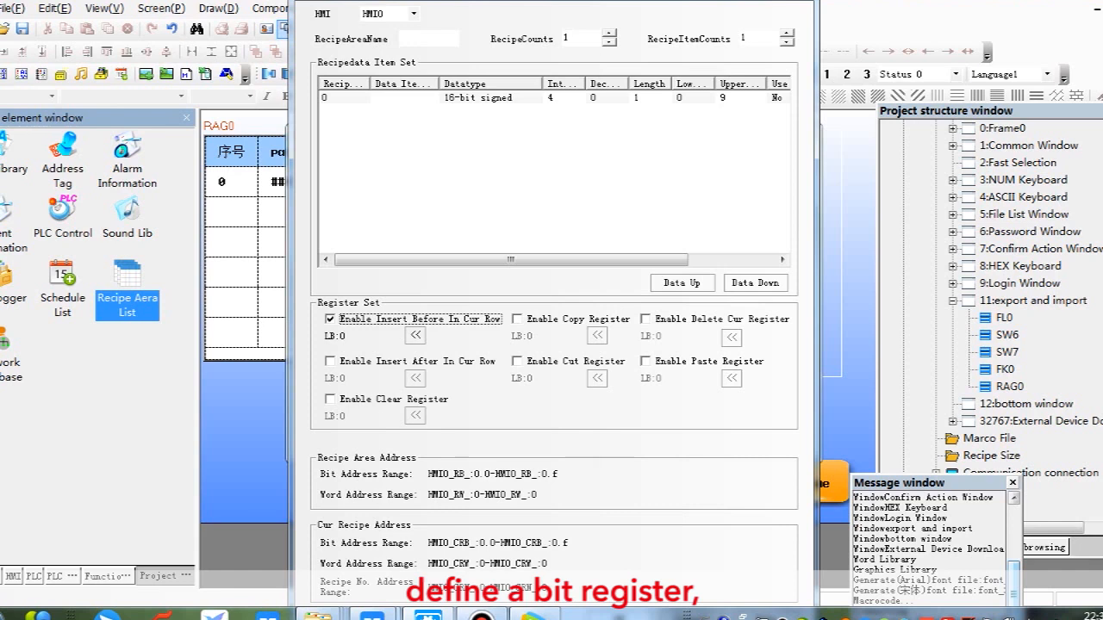
click(413, 336)
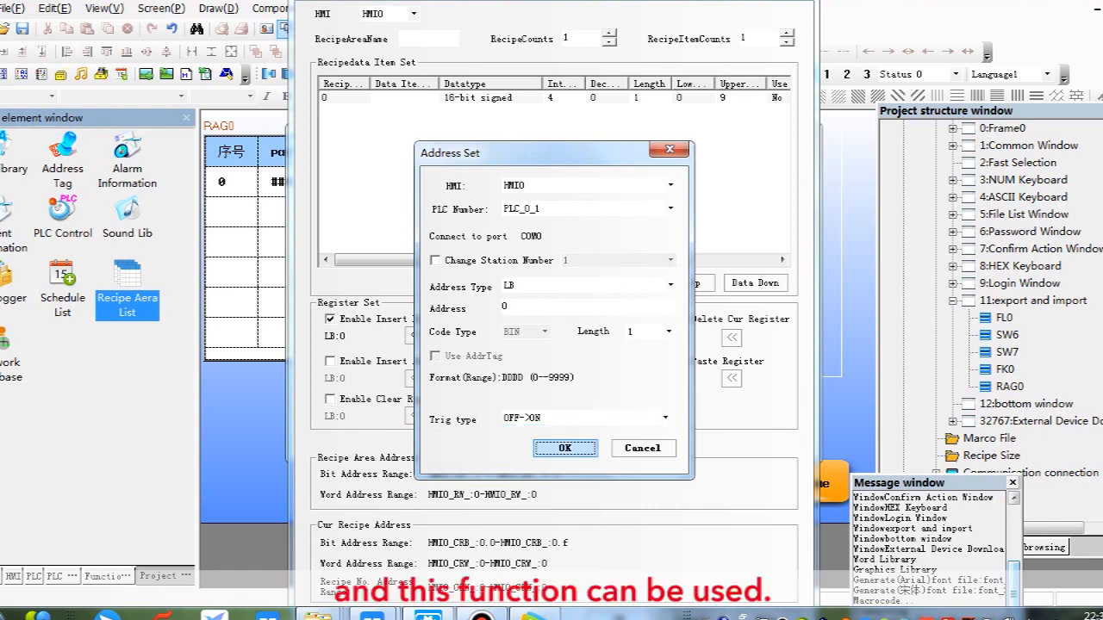
click(565, 448)
text(recipe demo)
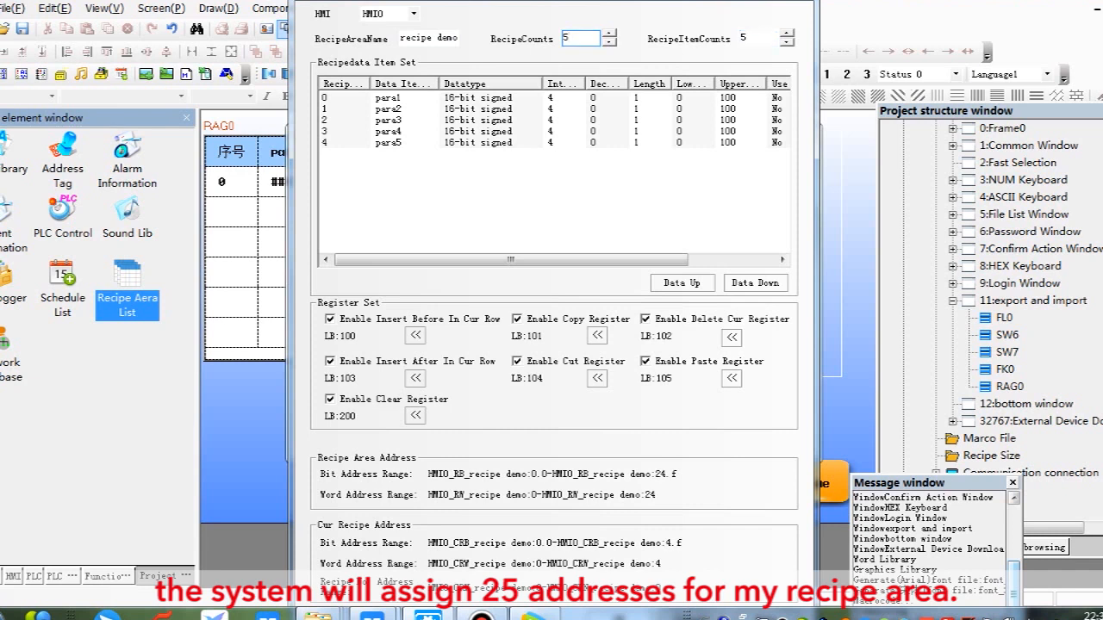
click(758, 38)
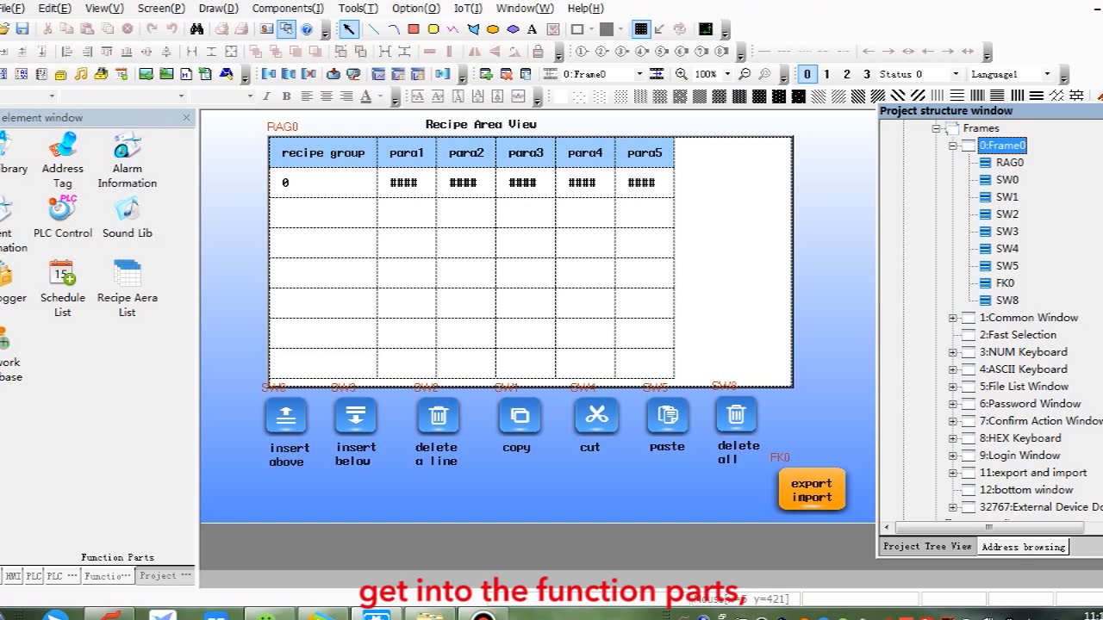
Set the view to display the current recipe area, choosing recipe demo, and confirm
scroll(down, 3)
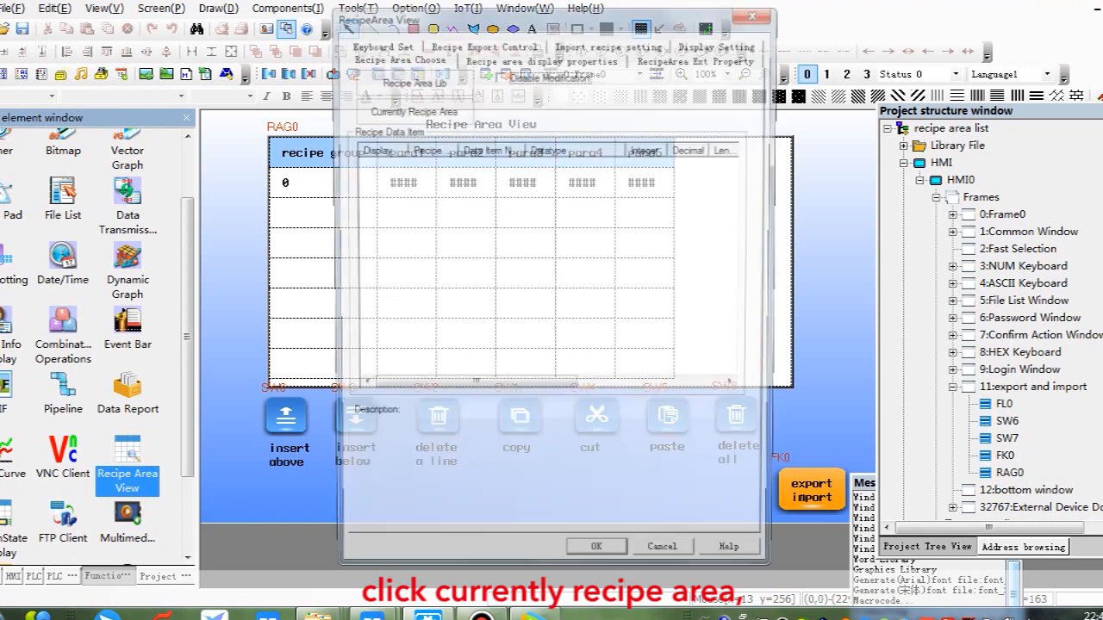
click(410, 110)
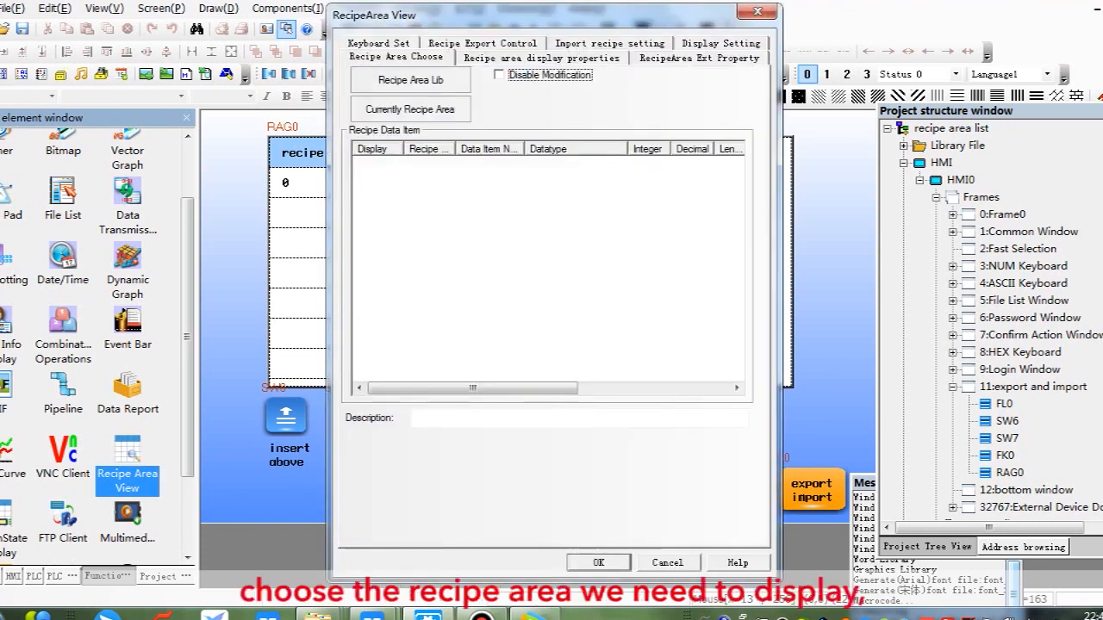
click(410, 109)
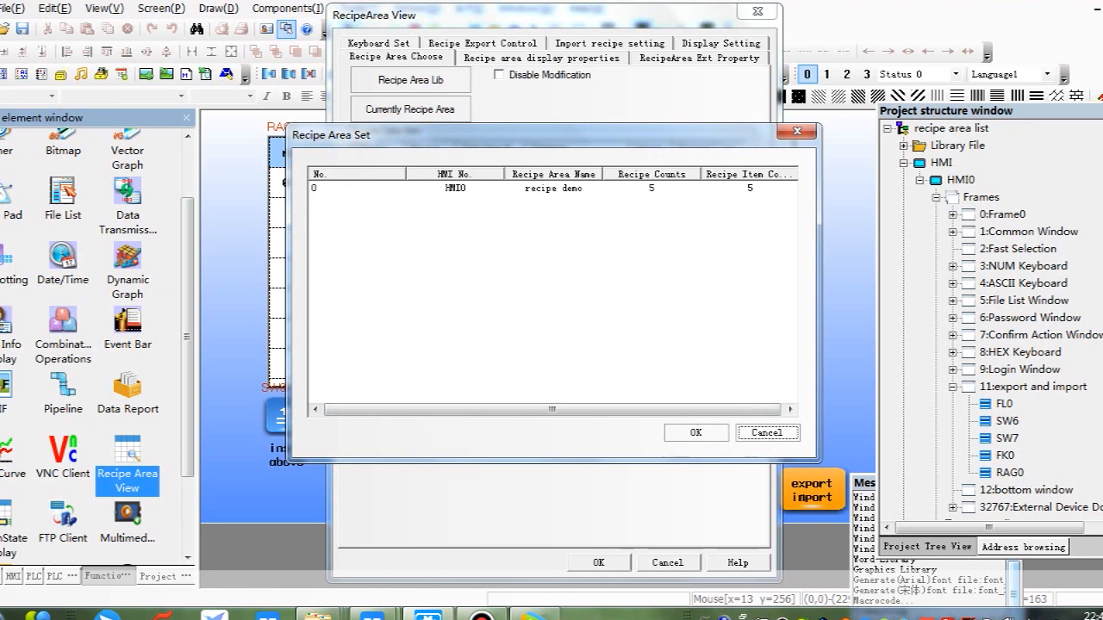
click(697, 433)
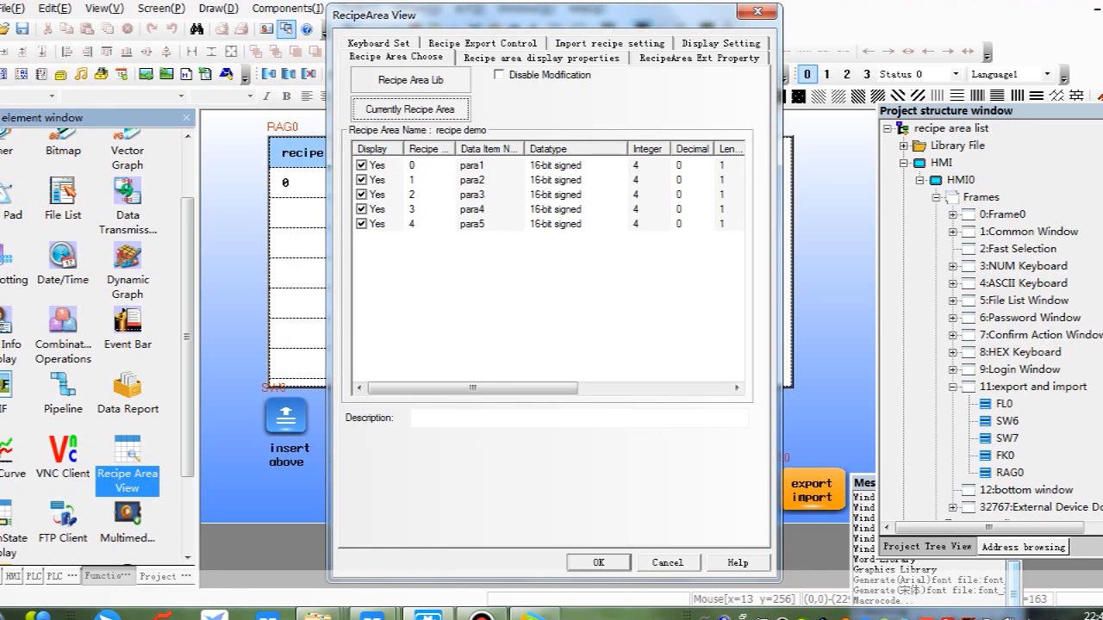
click(598, 561)
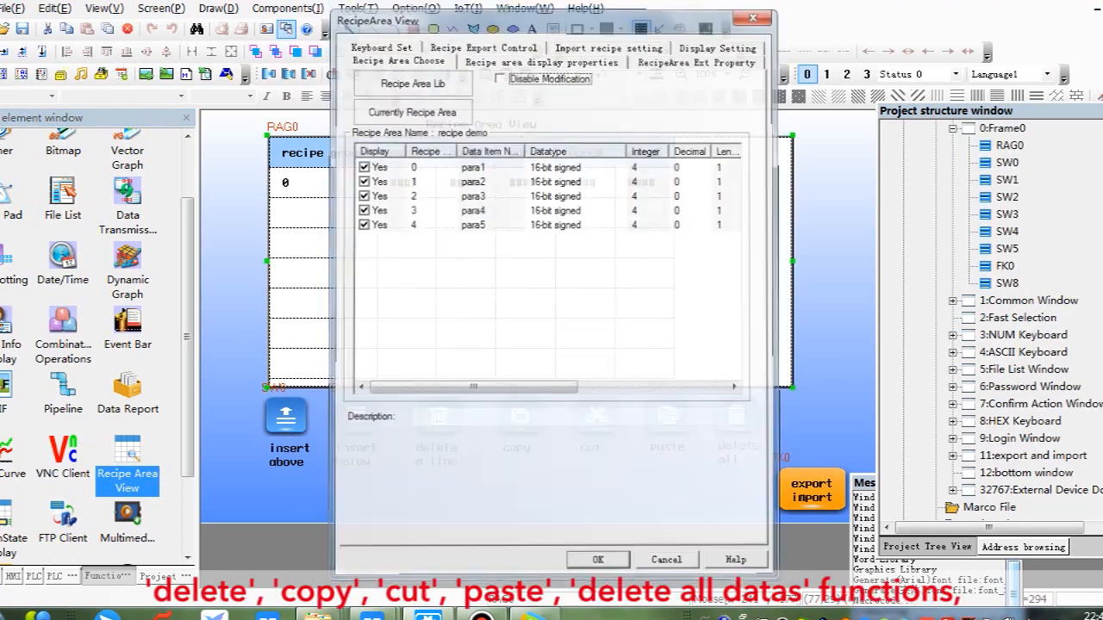
click(596, 558)
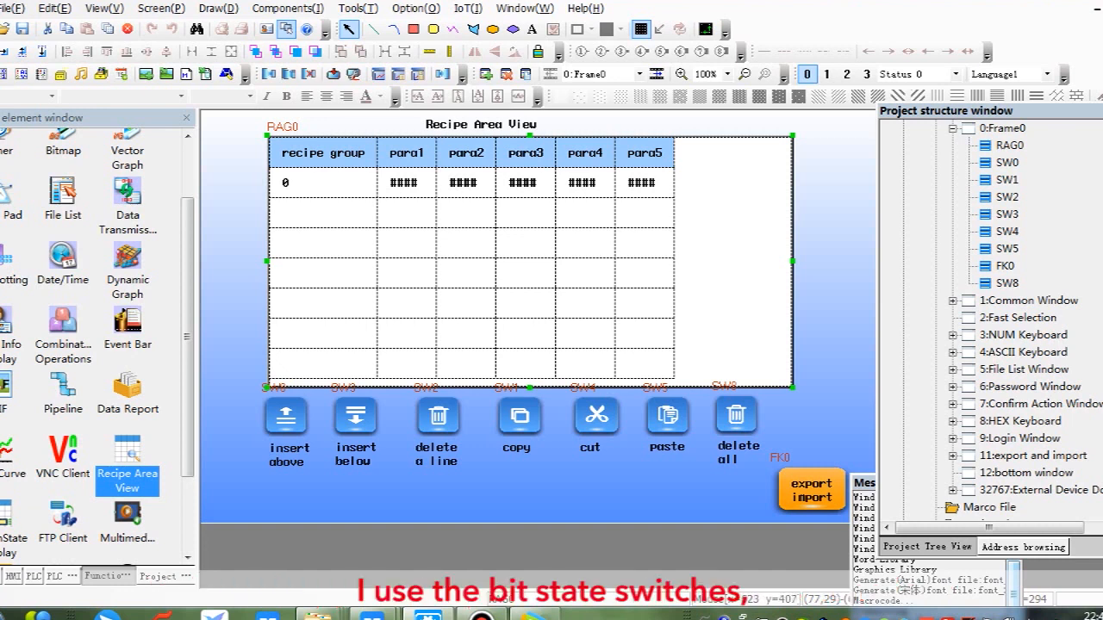
click(286, 417)
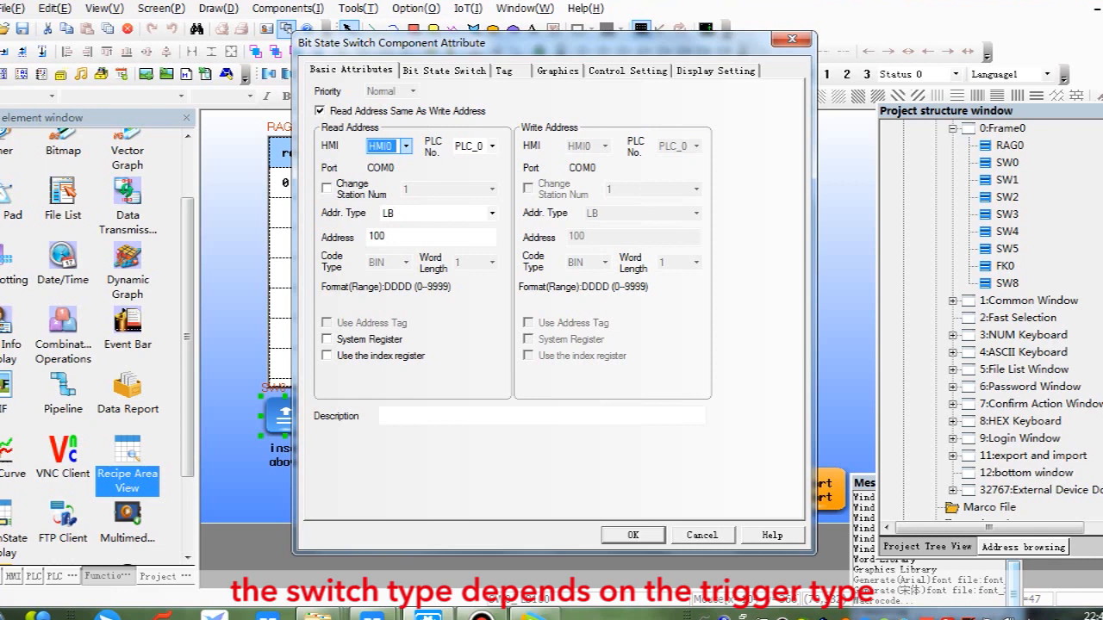
click(445, 71)
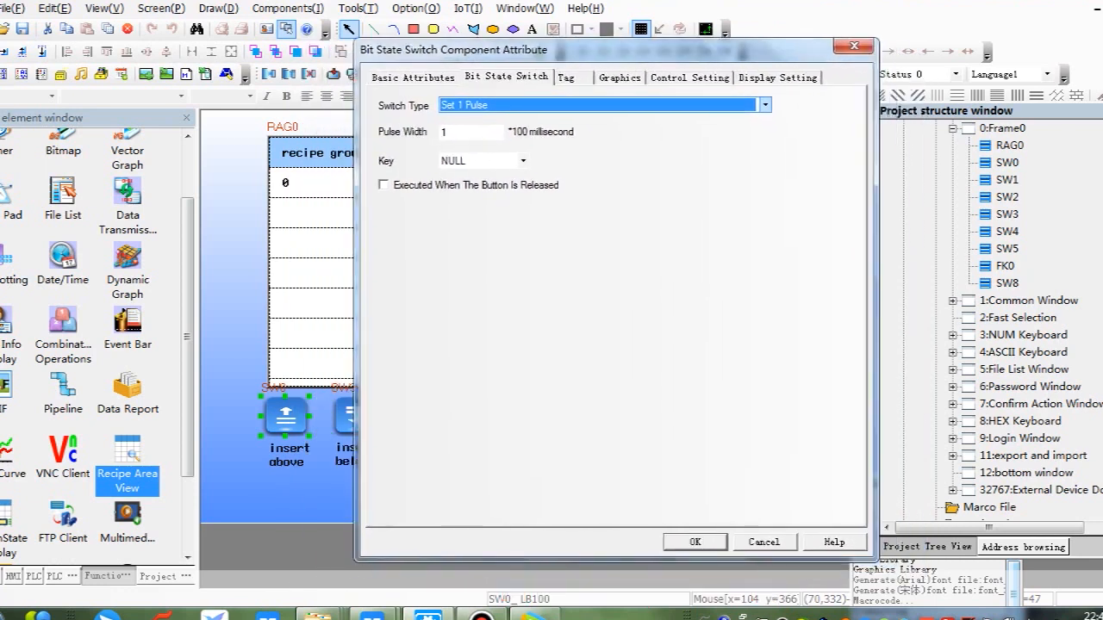
click(694, 541)
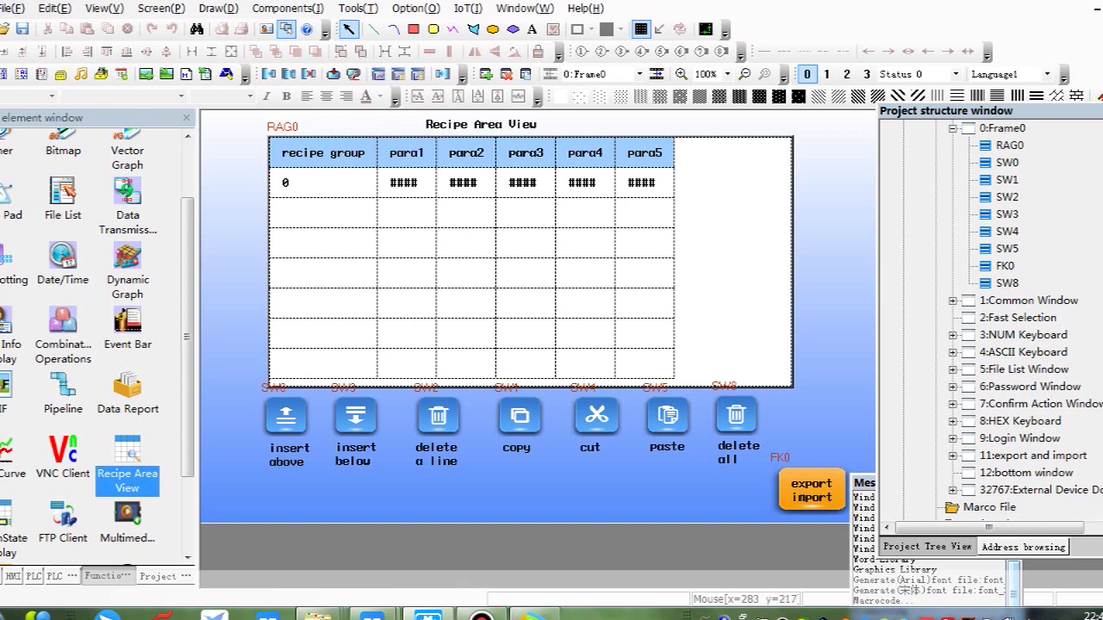
mouse_move(273, 26)
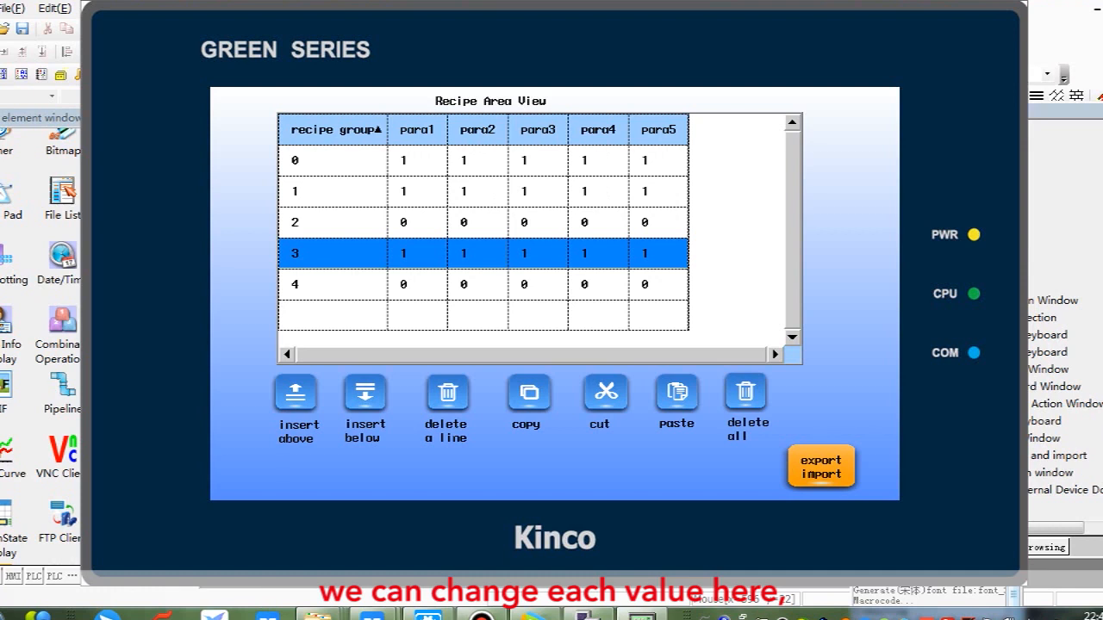
Enter 45 for para1 of recipe group 0 on the keypad and edit para2 of group 1
click(417, 159)
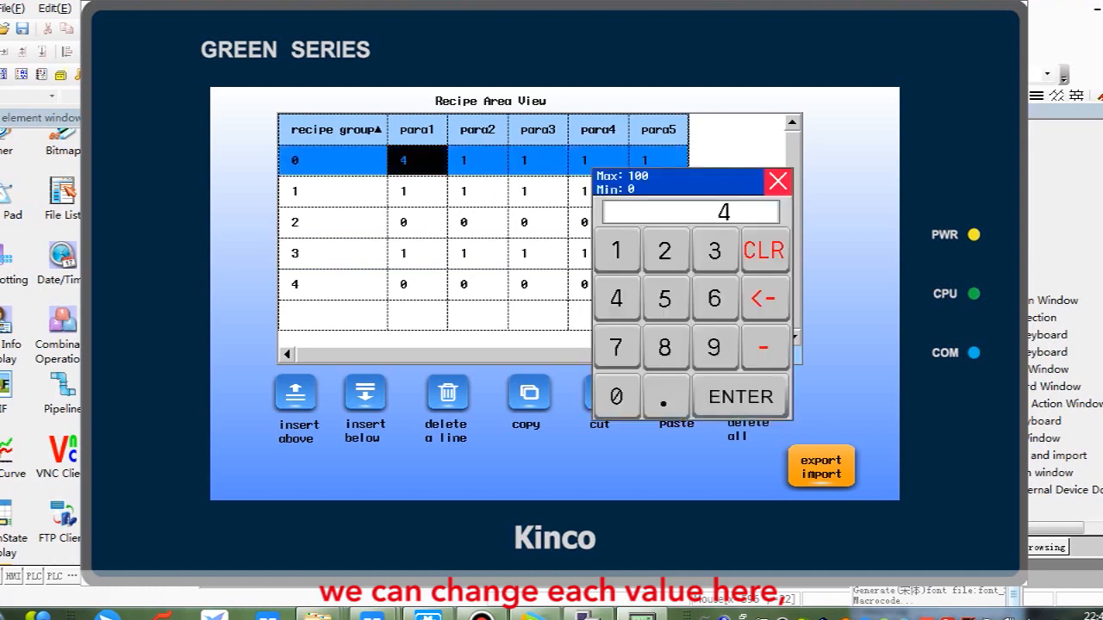
click(740, 397)
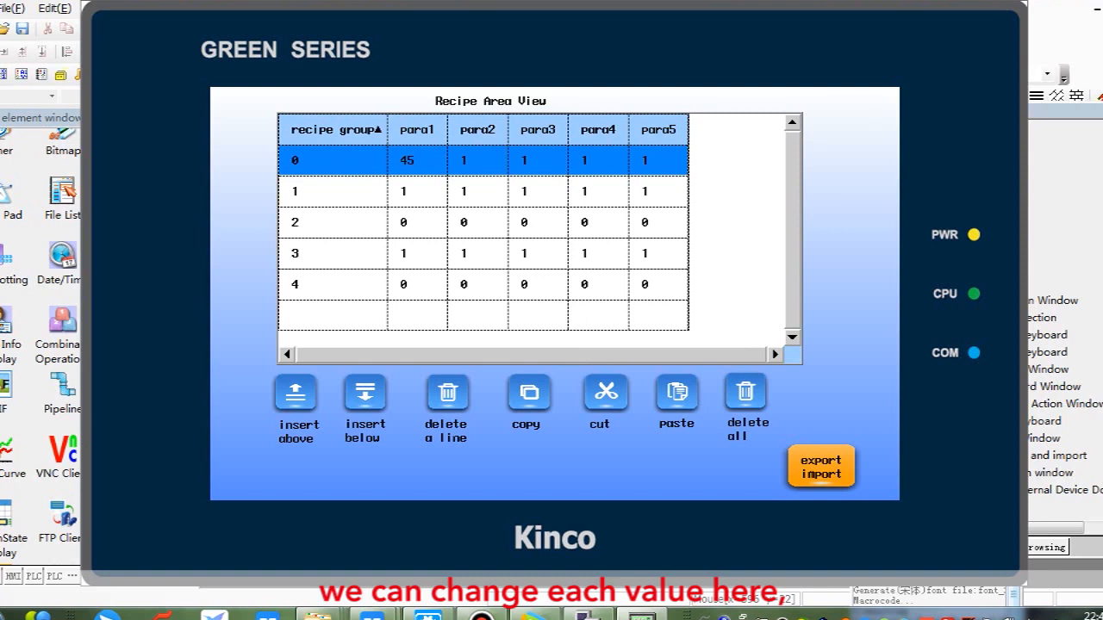
click(332, 191)
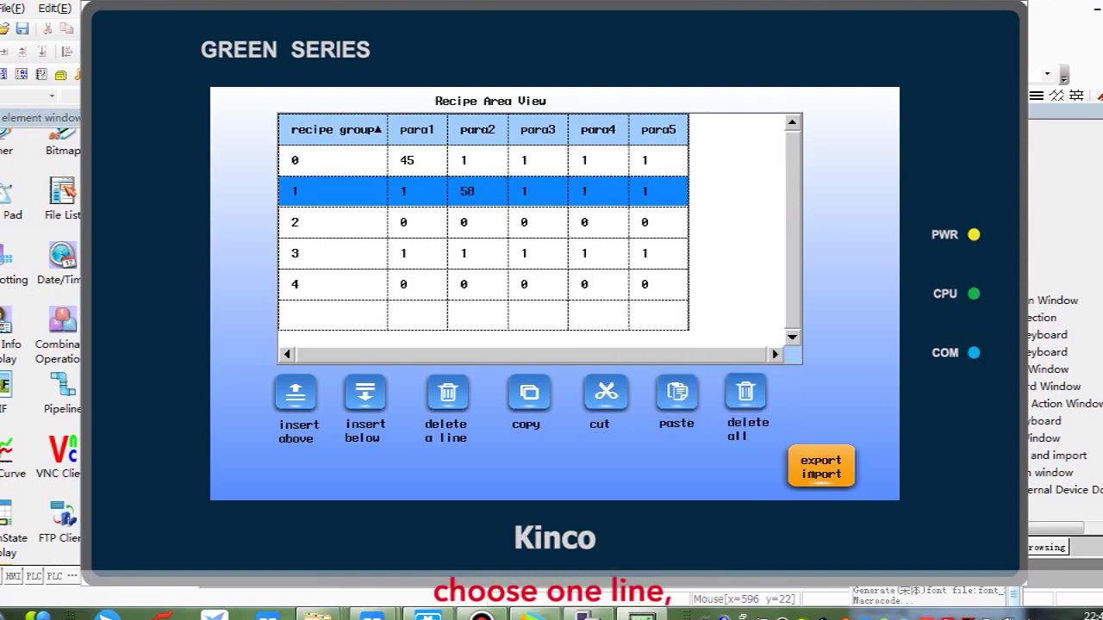
Select recipe rows and paste the copied row into group 4
click(477, 283)
text(89)
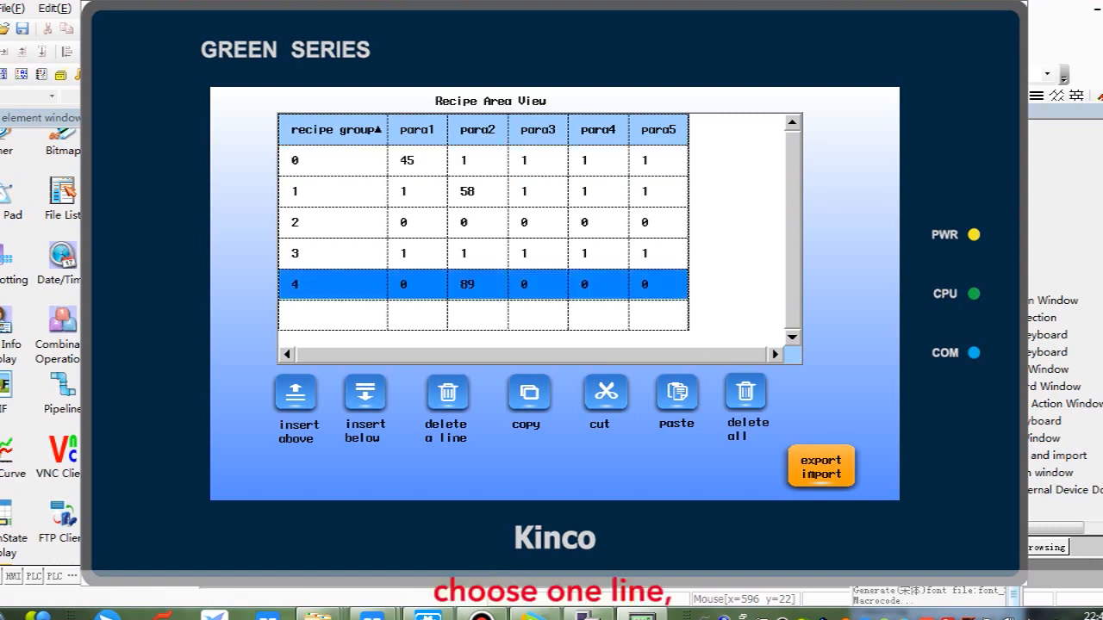
click(676, 393)
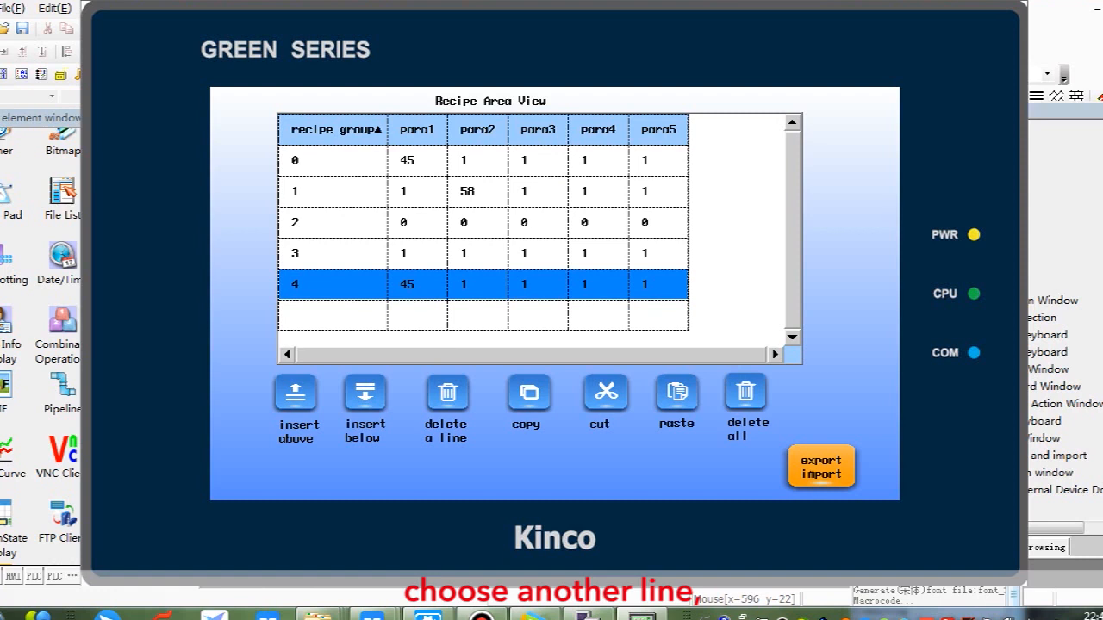
click(676, 393)
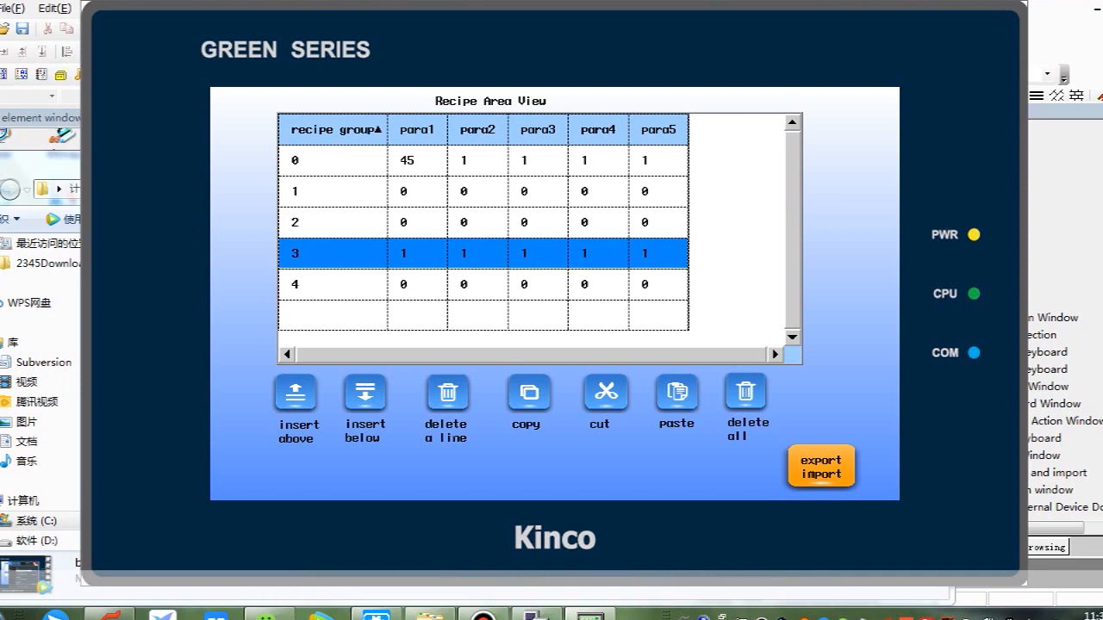
Close the simulator and dismiss the Window Attribute of the export and import window
click(744, 393)
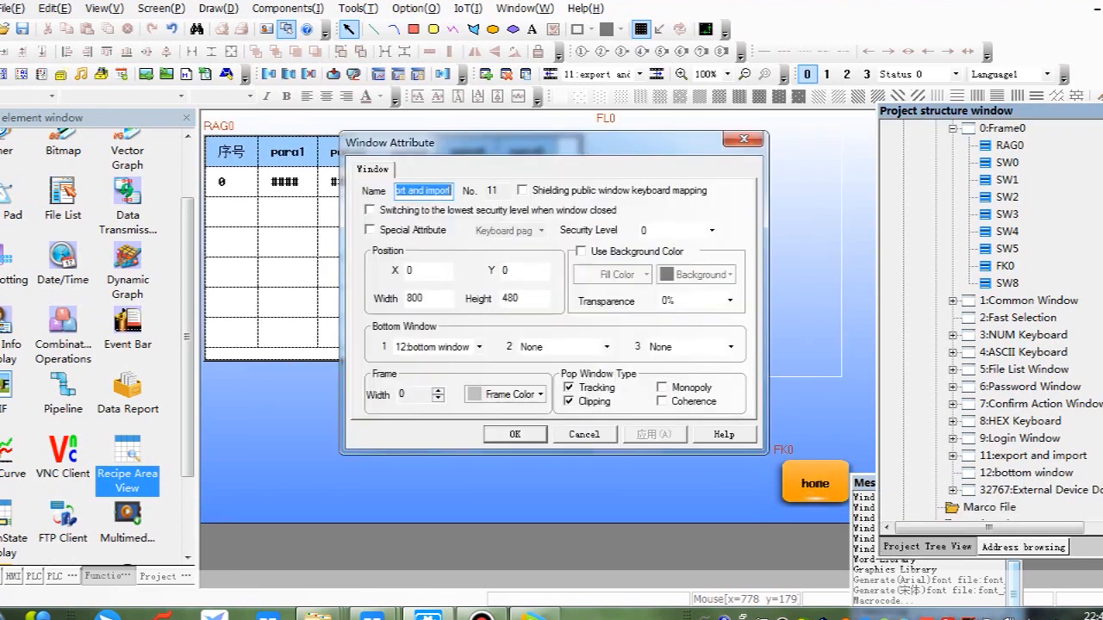
click(514, 434)
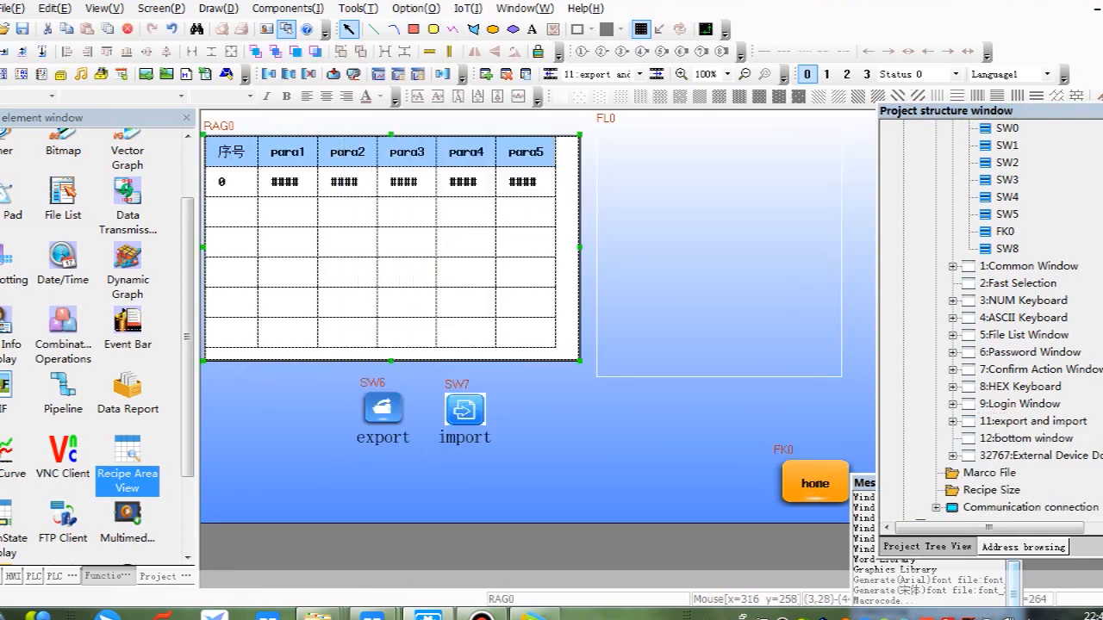
Enable recipe export to RecipeToCSV on HMI, triggered by LB10 OFF->ON, in the view's settings
double_click(382, 250)
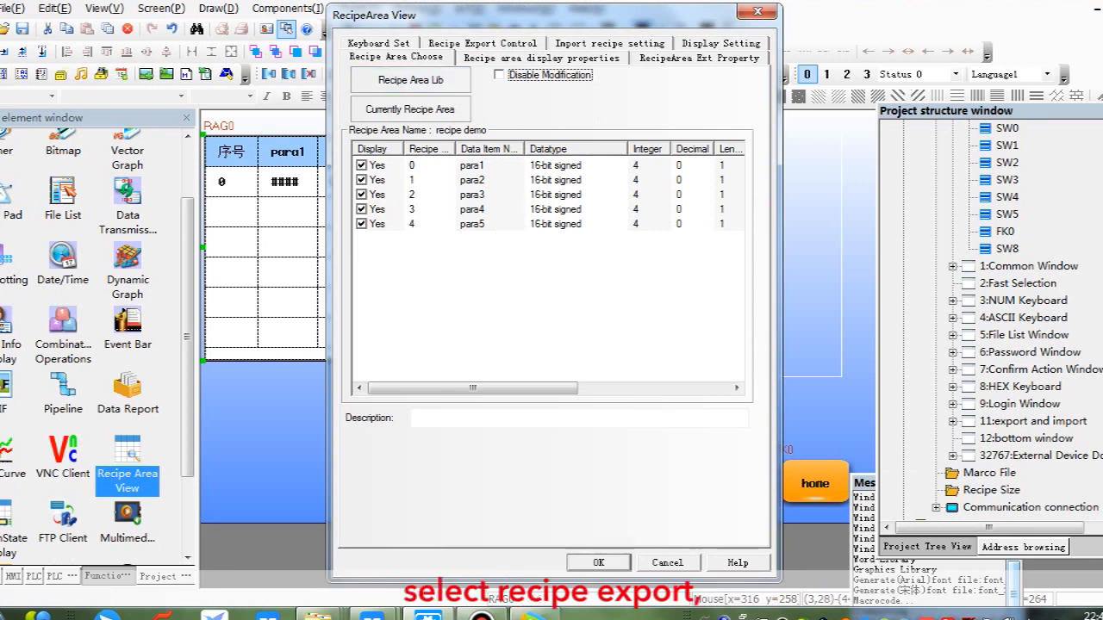
click(483, 43)
text(10)
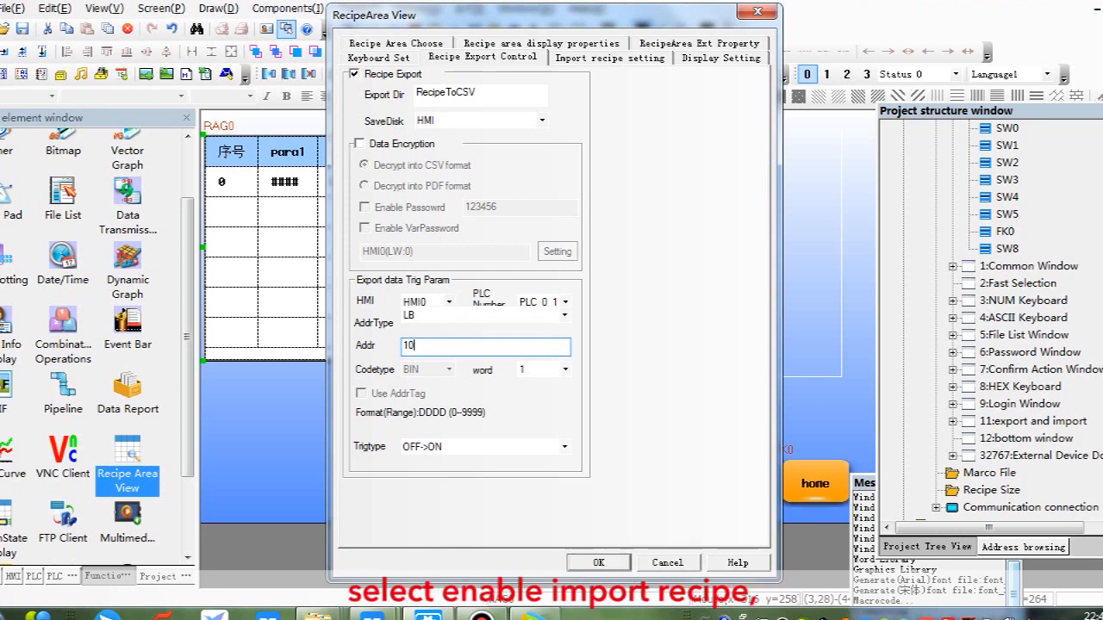
Enable recipe import with a variable file name at LW100 length 64, triggered by LB11
click(610, 59)
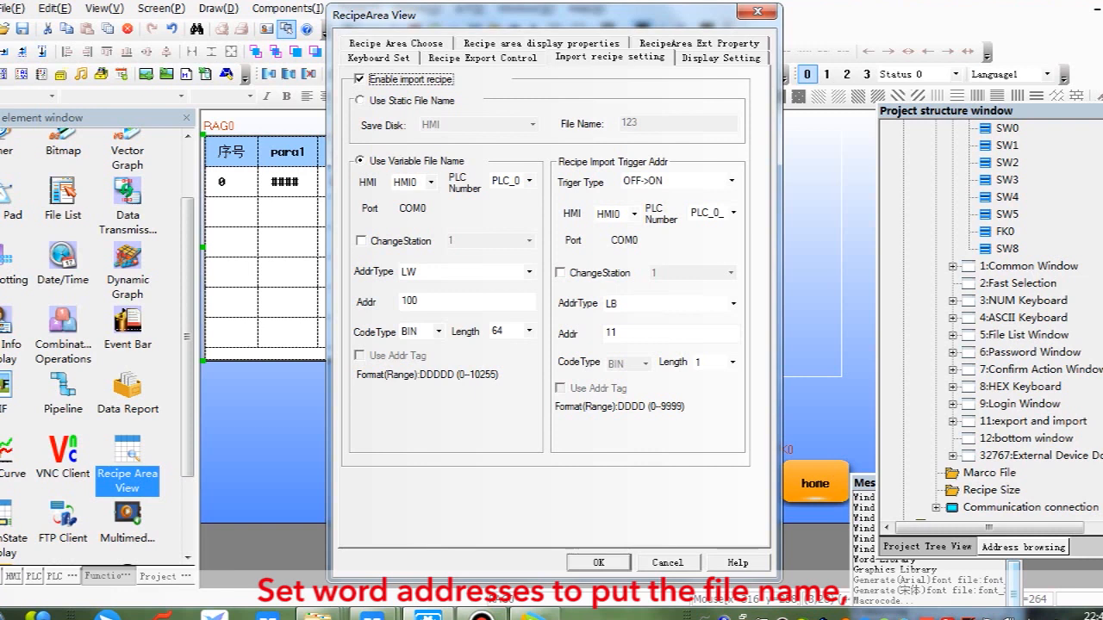
click(465, 301)
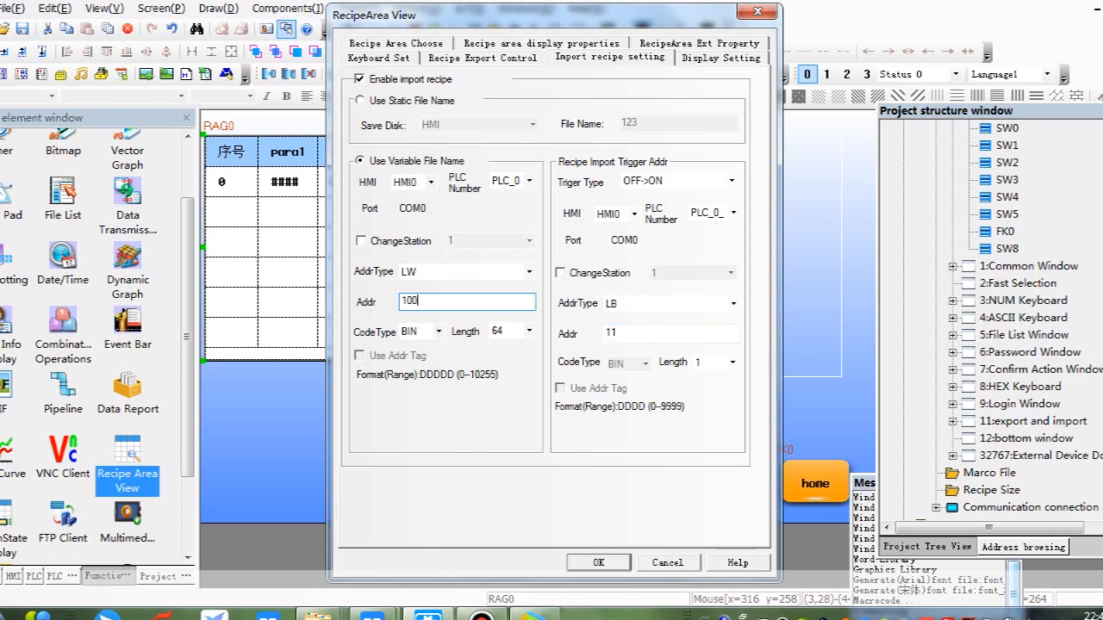
click(671, 332)
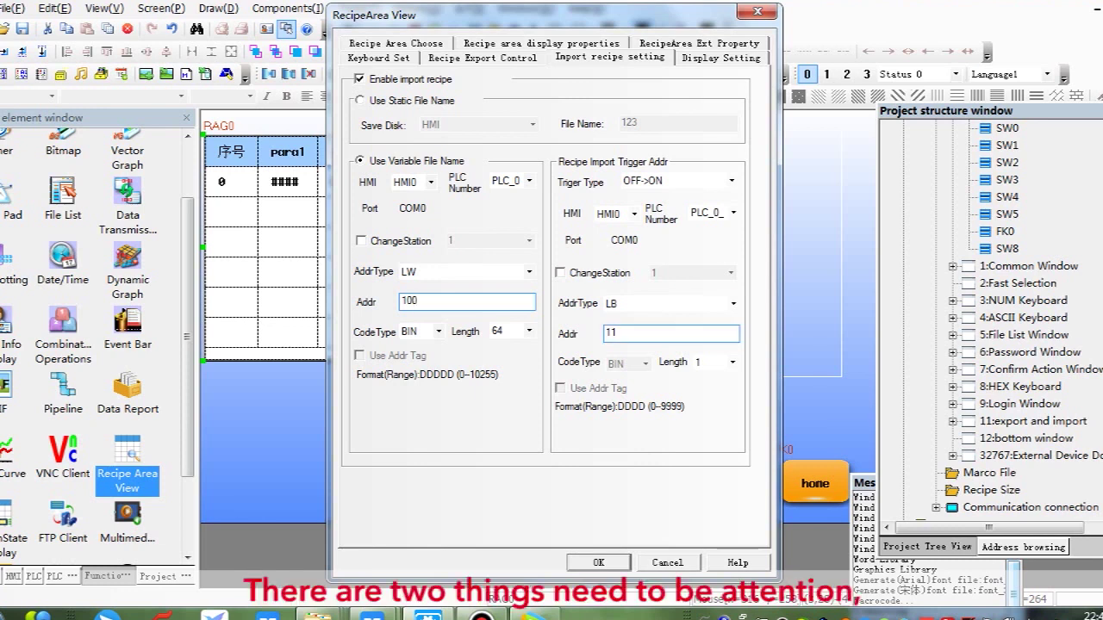
click(598, 562)
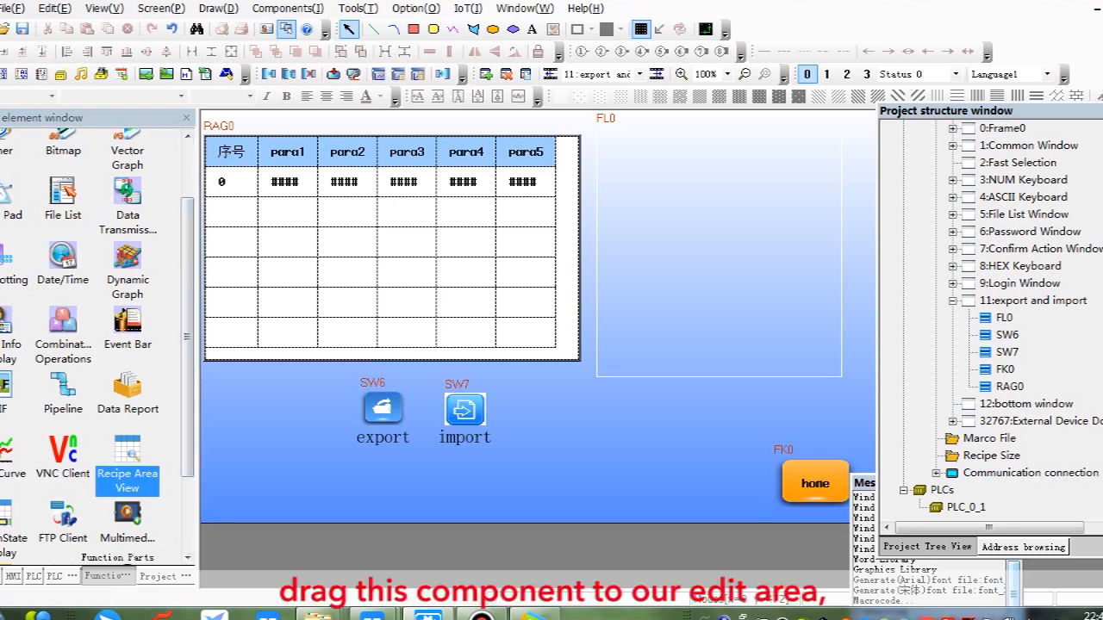
Set the file list to use full file paths from LW100 with length 64 and confirm
click(62, 203)
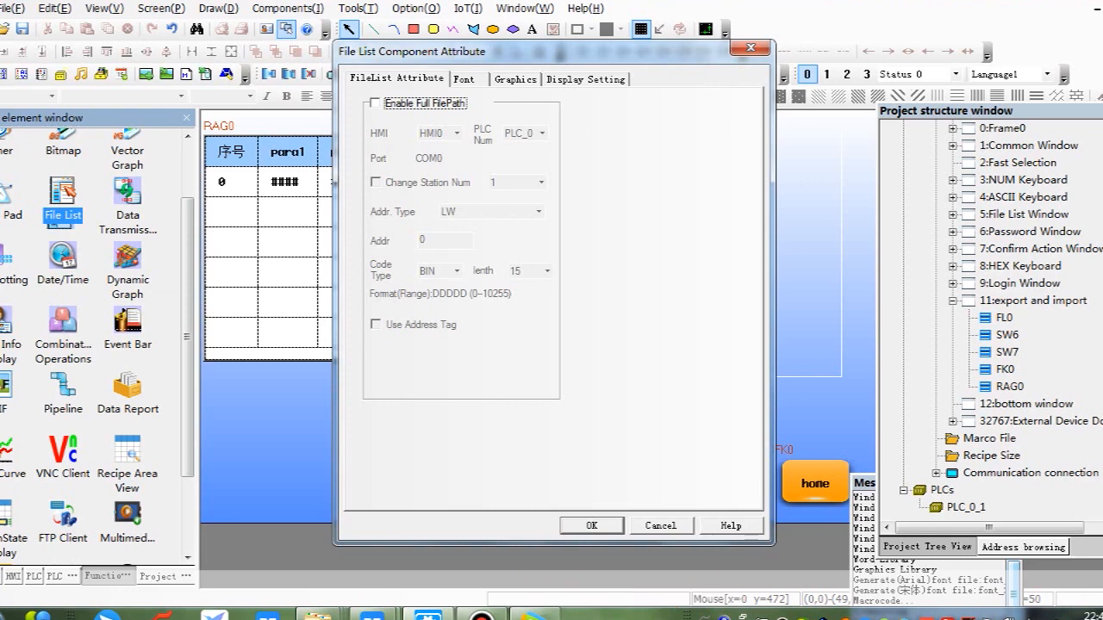
click(376, 103)
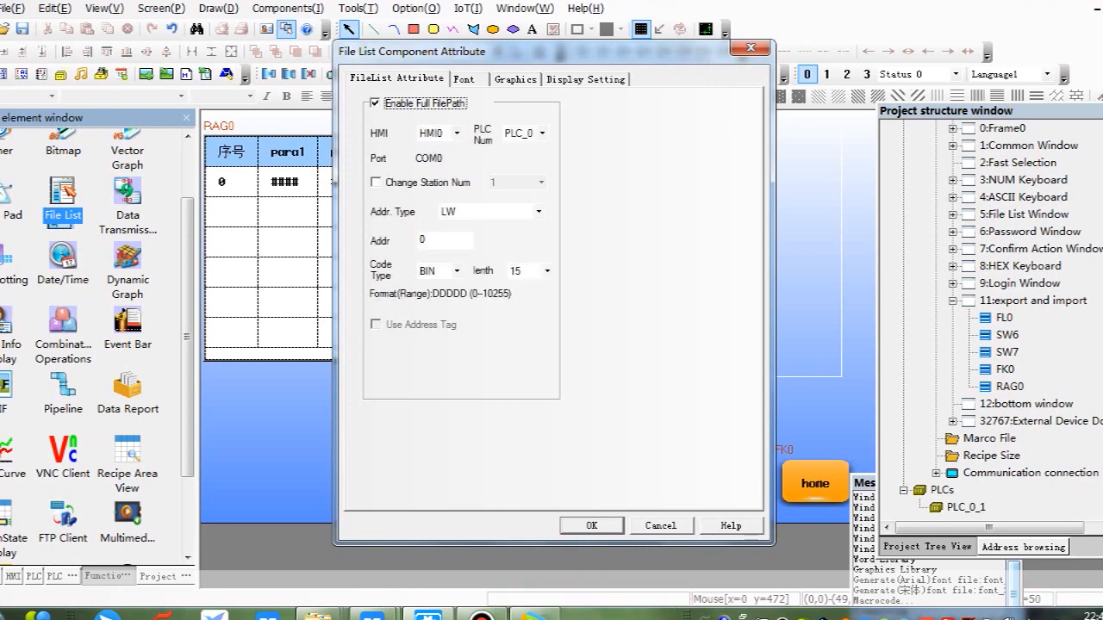
click(444, 240)
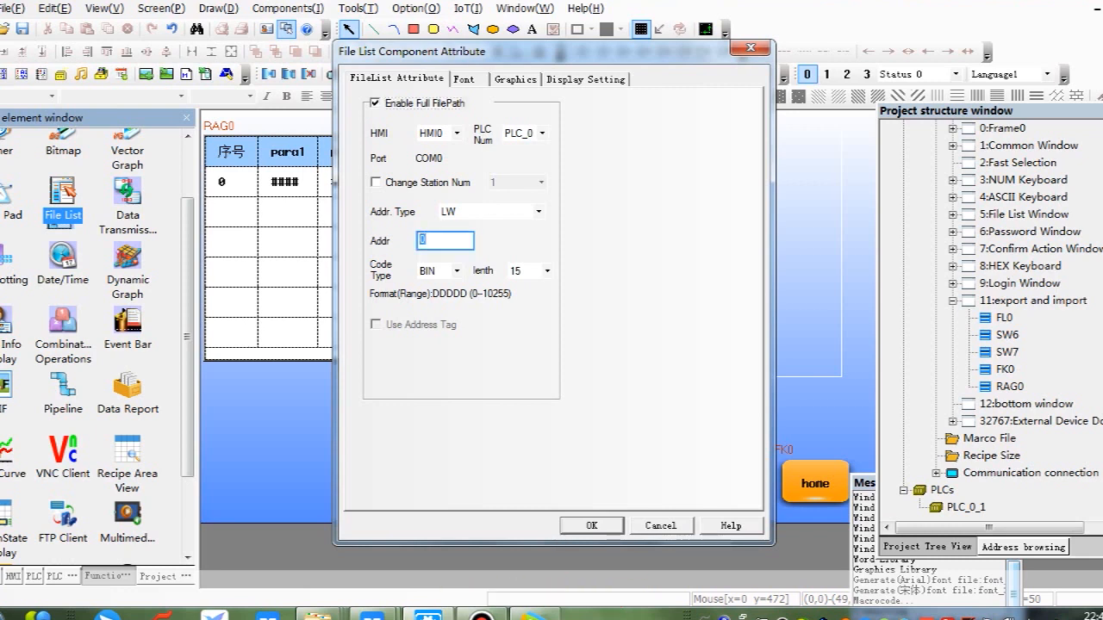
text(100)
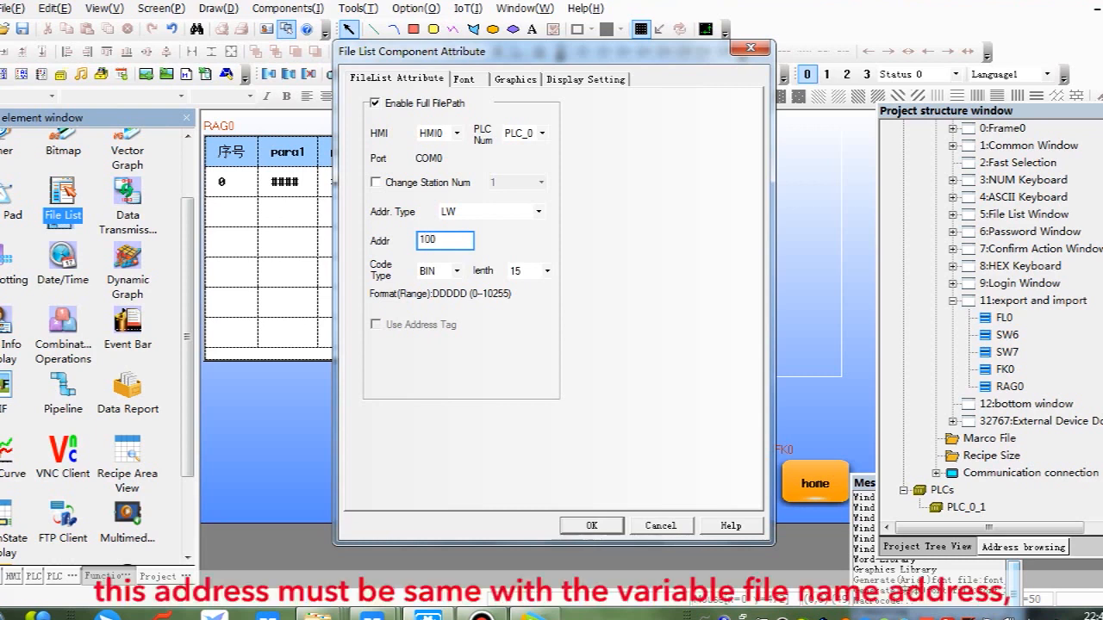
click(548, 270)
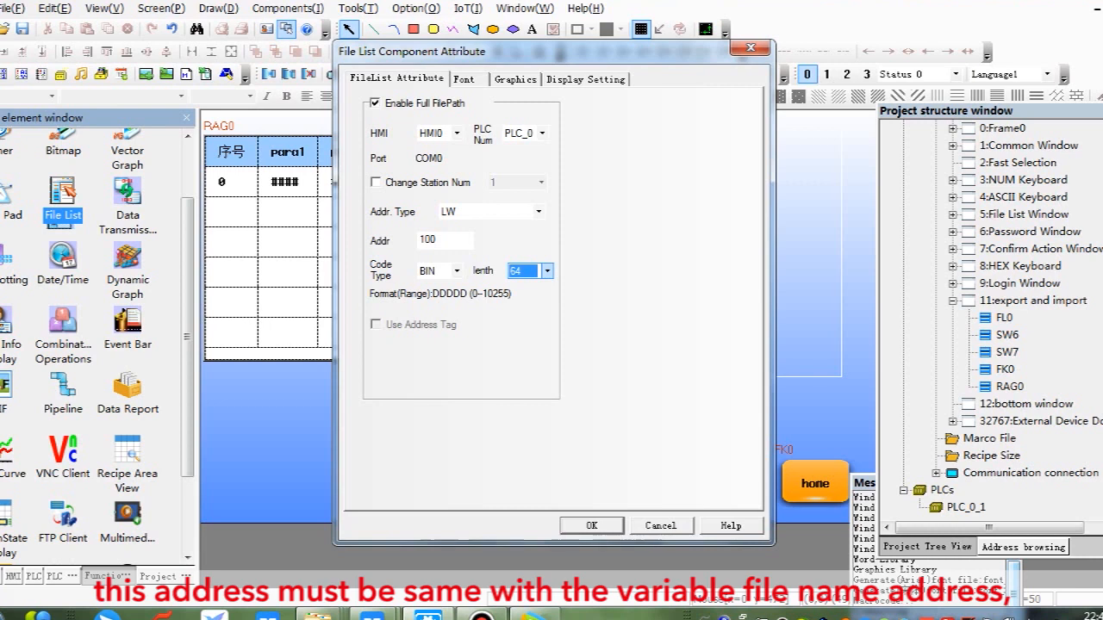
click(445, 240)
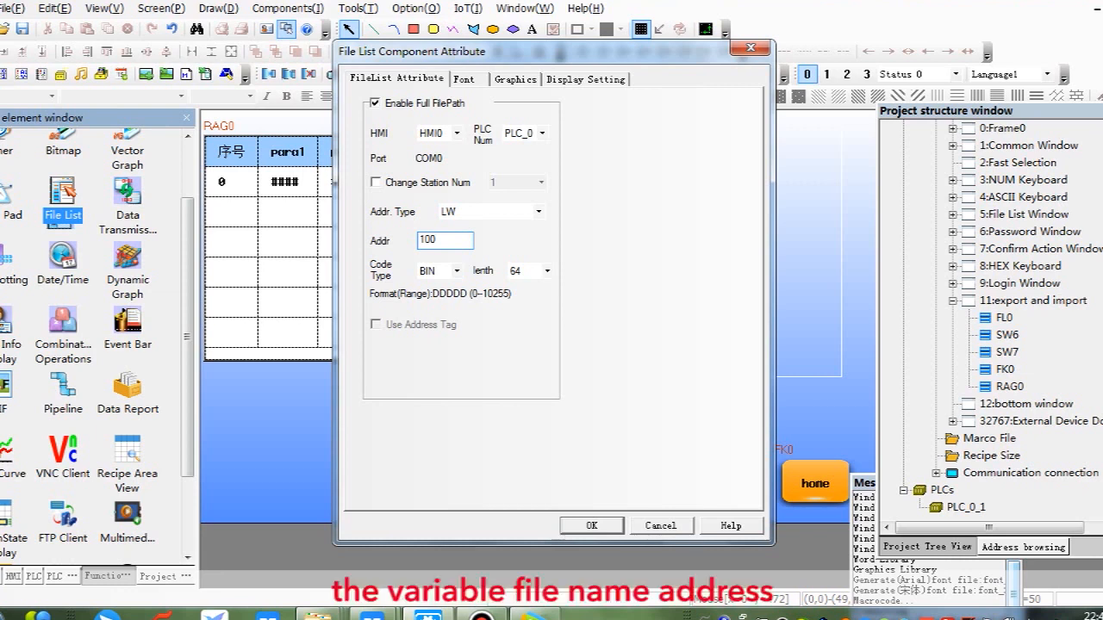
click(591, 526)
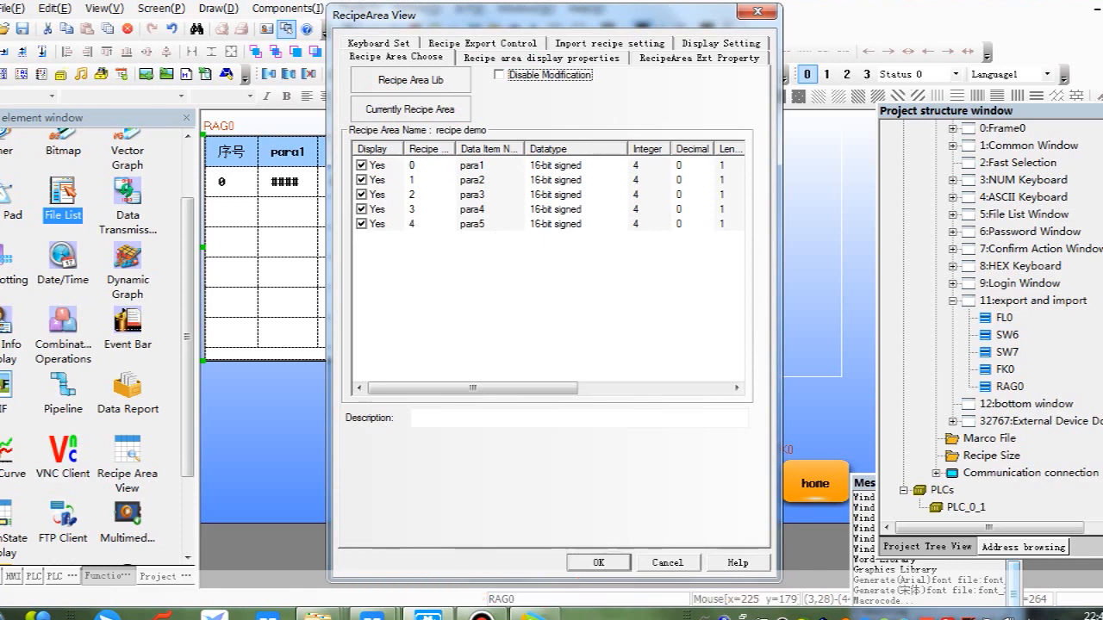
Keep the import file name length at 64 and close the recipe area view settings
click(609, 43)
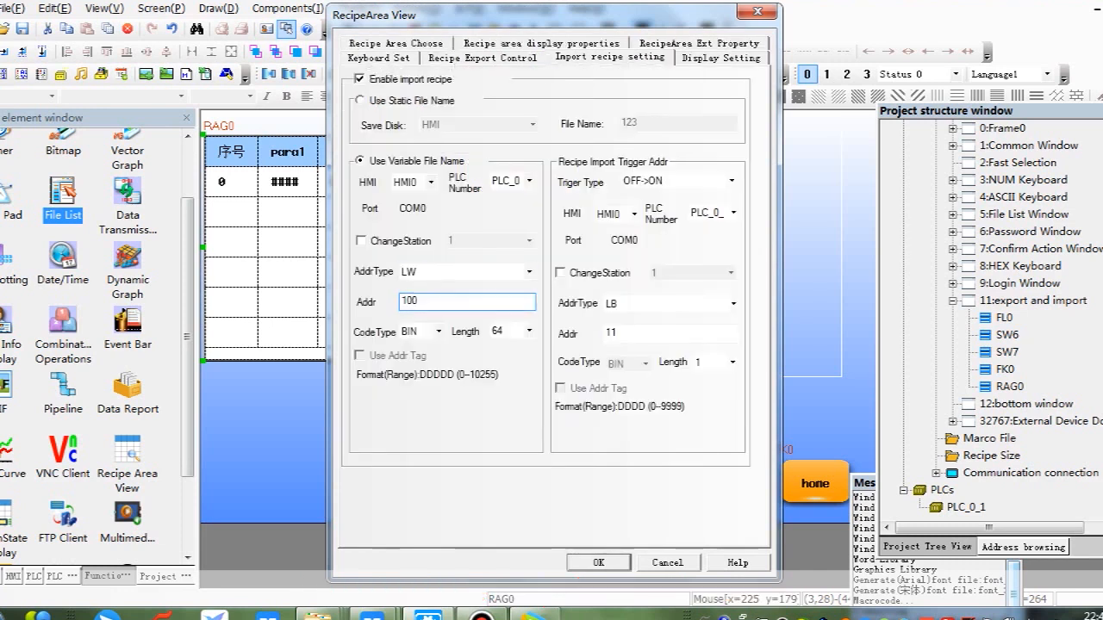
click(527, 331)
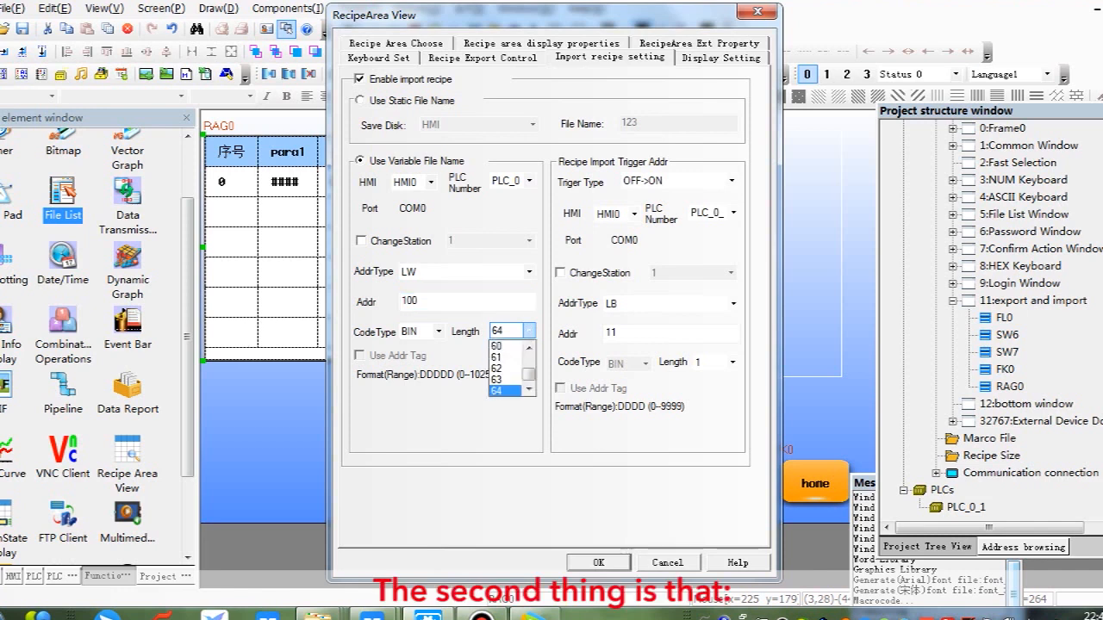
click(498, 389)
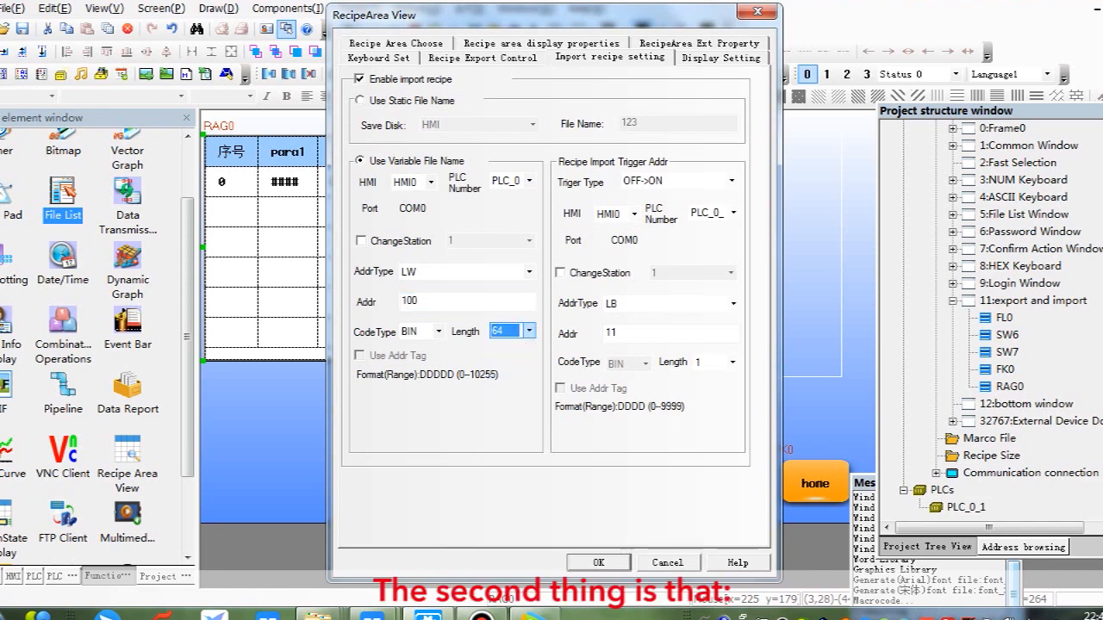
click(598, 561)
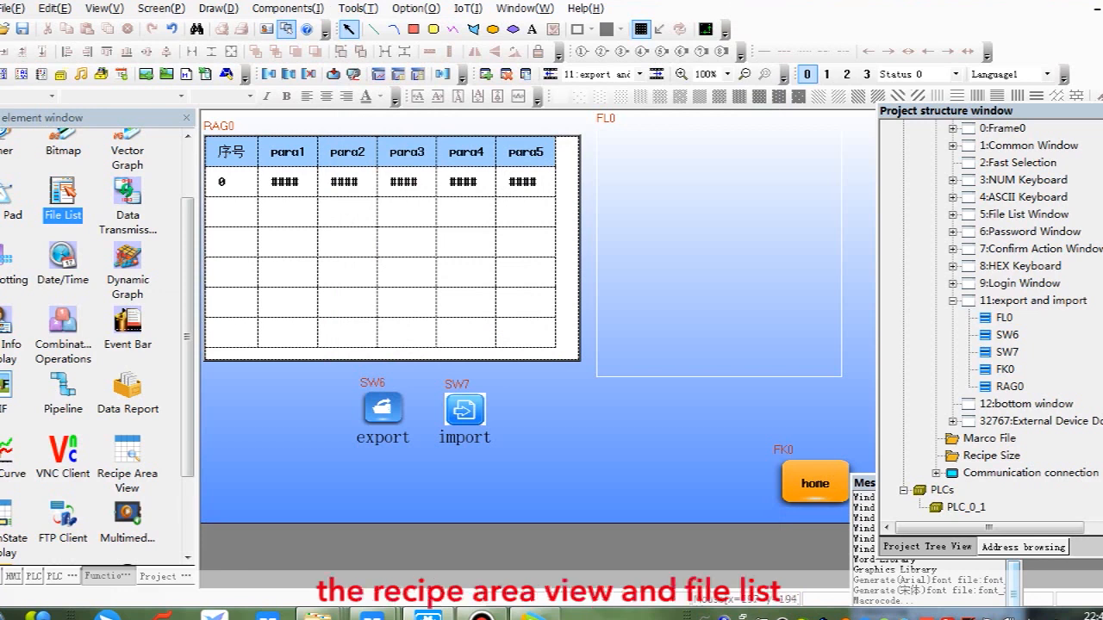
Reopen and close the recipe view and file list settings after verifying LW100 length 64
double_click(393, 250)
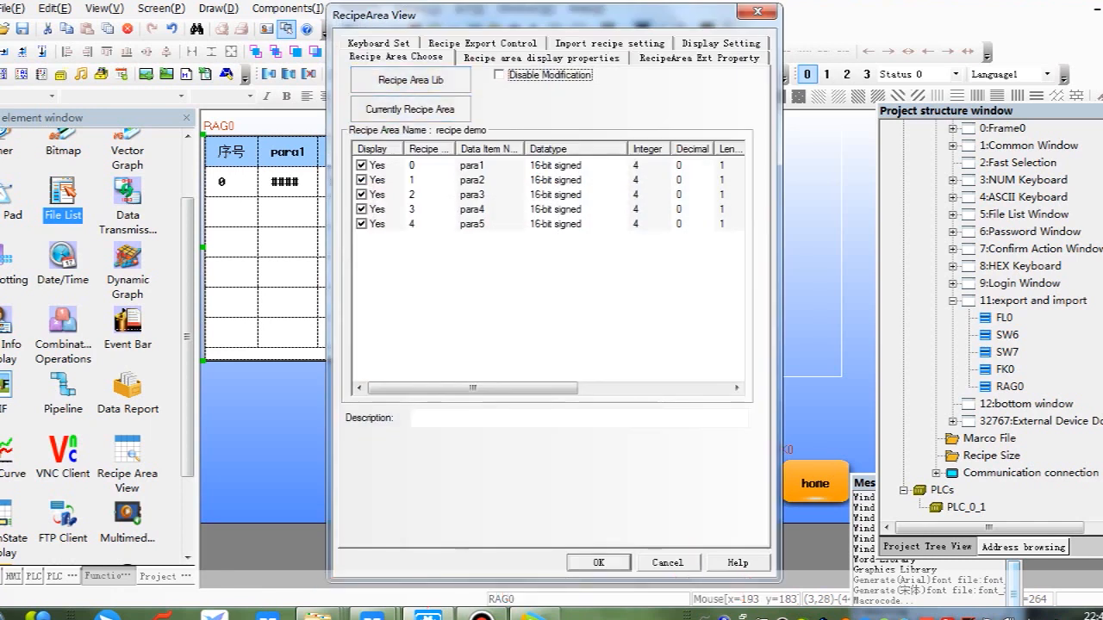
click(598, 562)
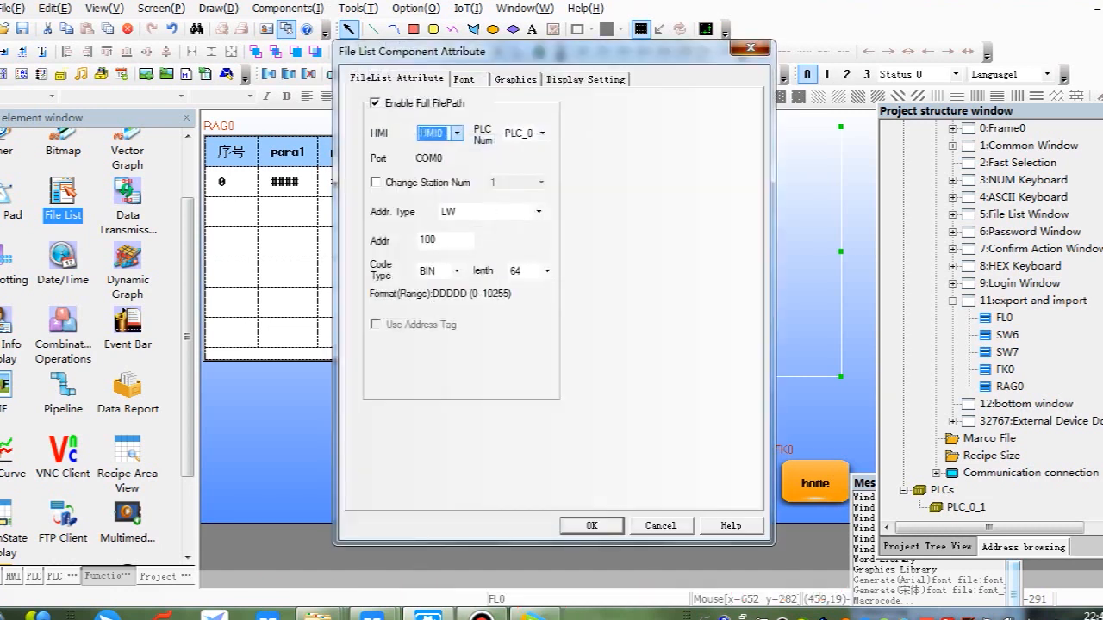
click(591, 525)
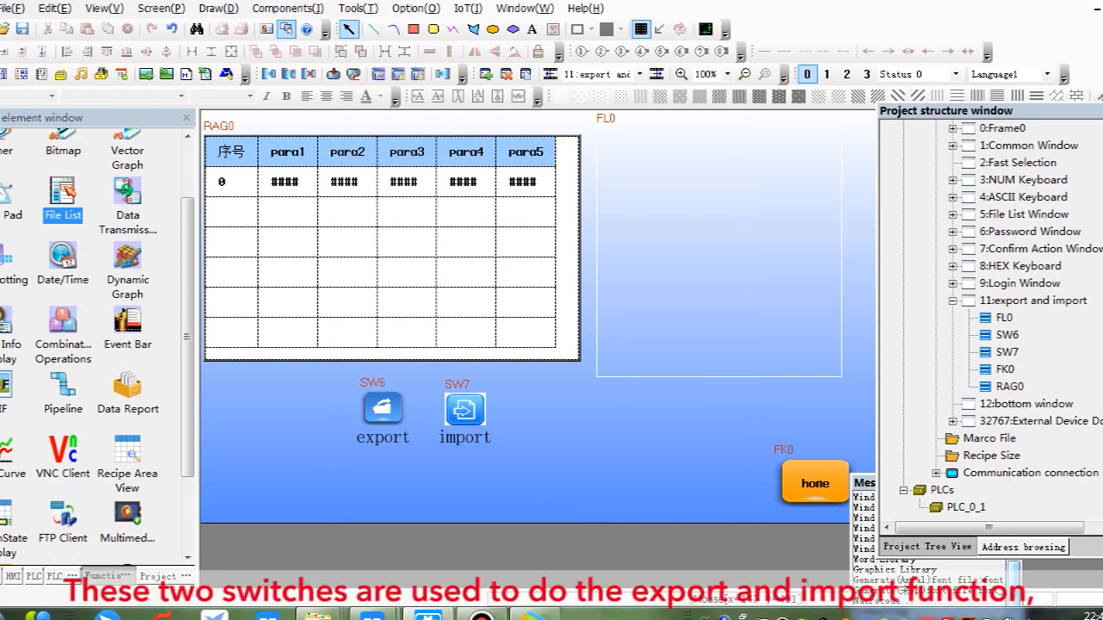
Compile the project and run offline simulation showing the recipe table
click(465, 410)
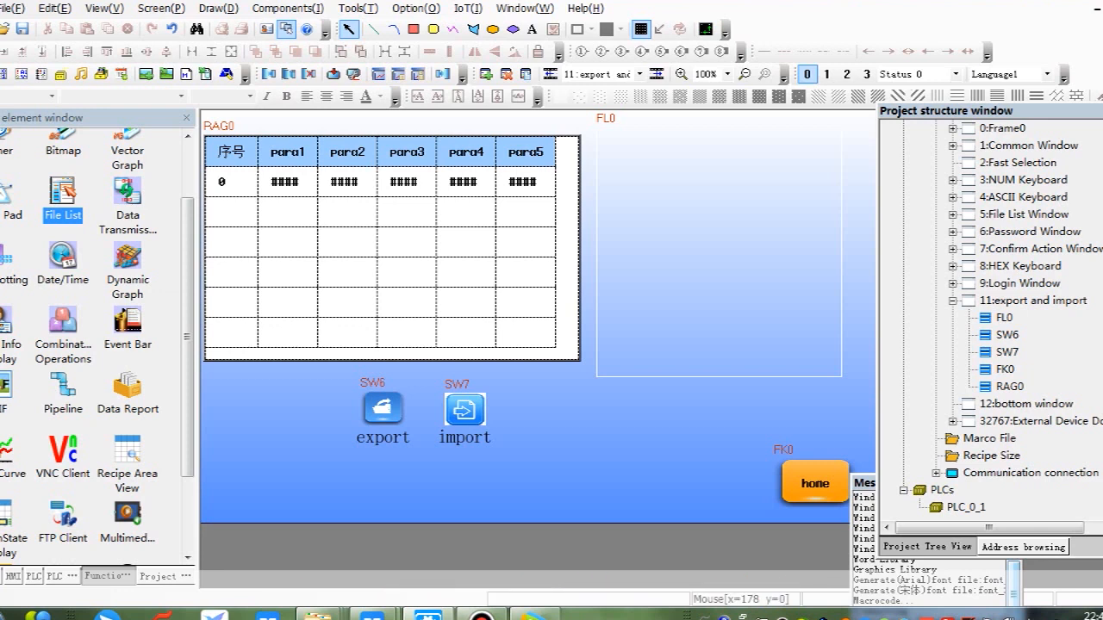
mouse_move(269, 73)
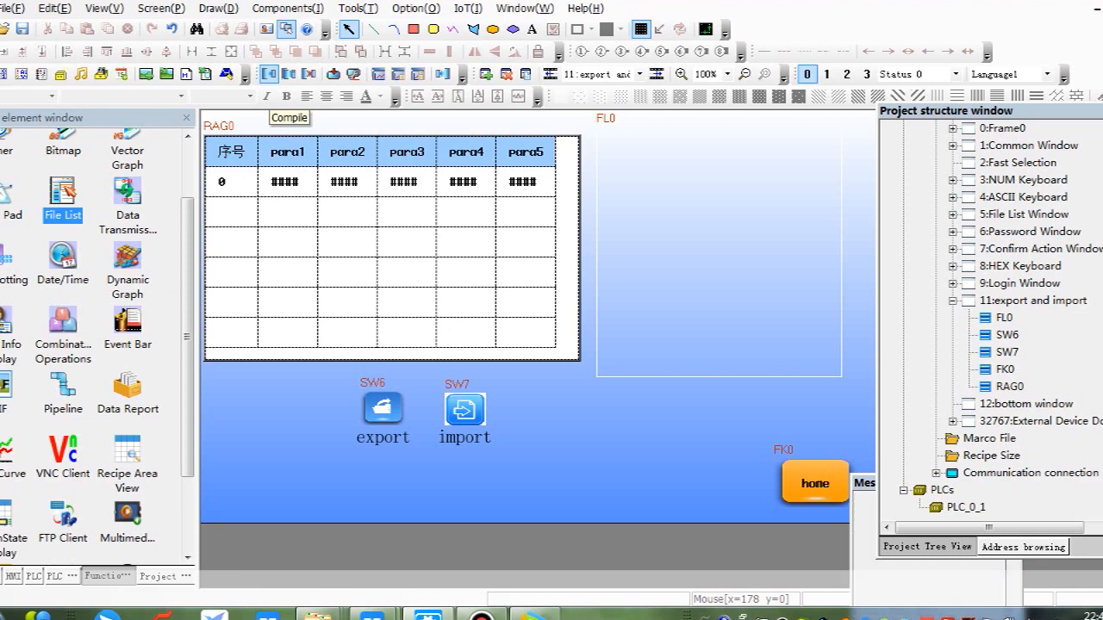
click(289, 117)
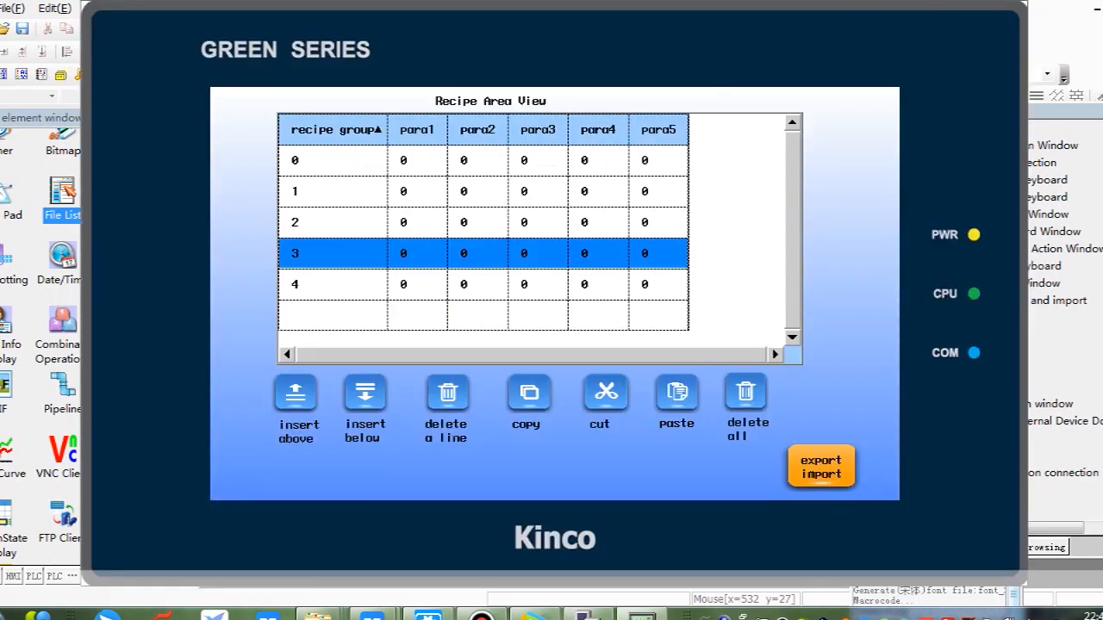
From the export/import screen export the recipe to CSV, then select 20191022.csv inside hmi/RecipeToCSV
click(820, 465)
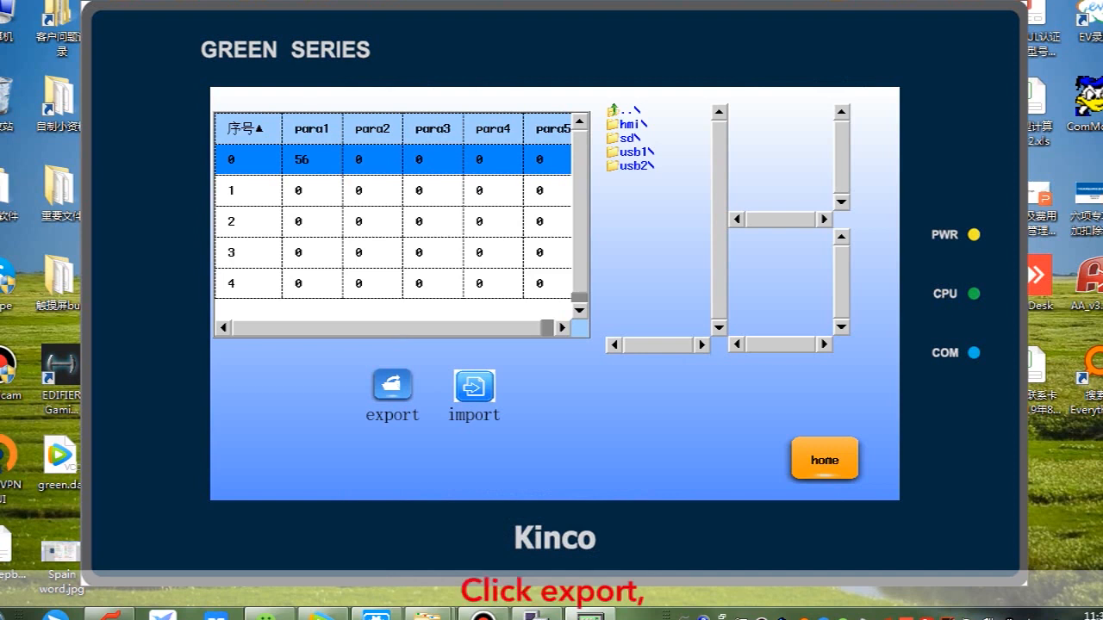
click(393, 386)
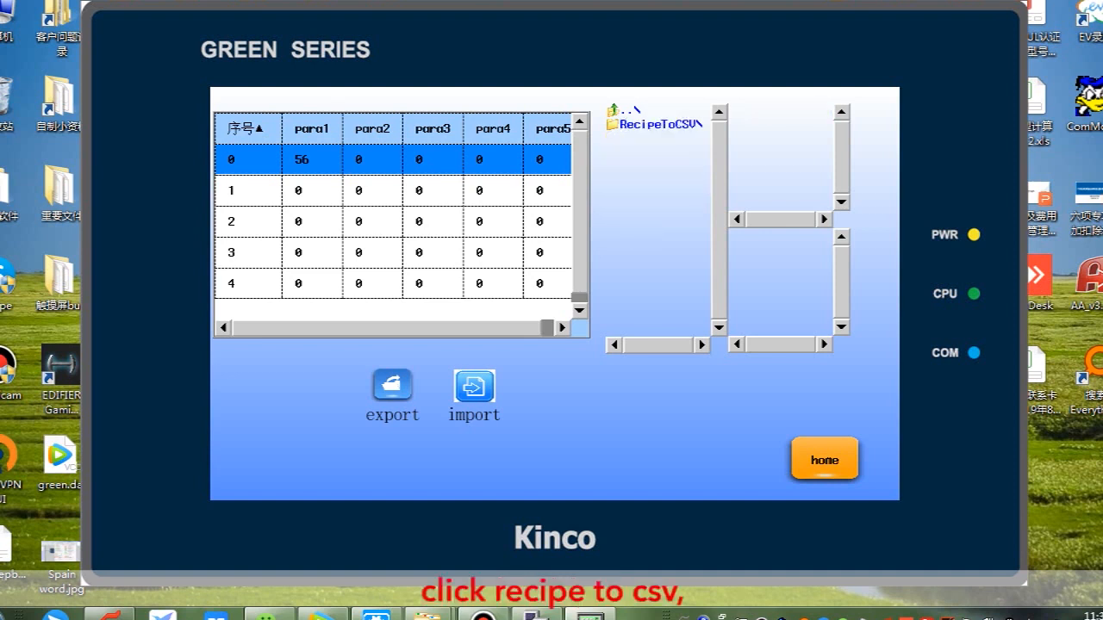
click(656, 124)
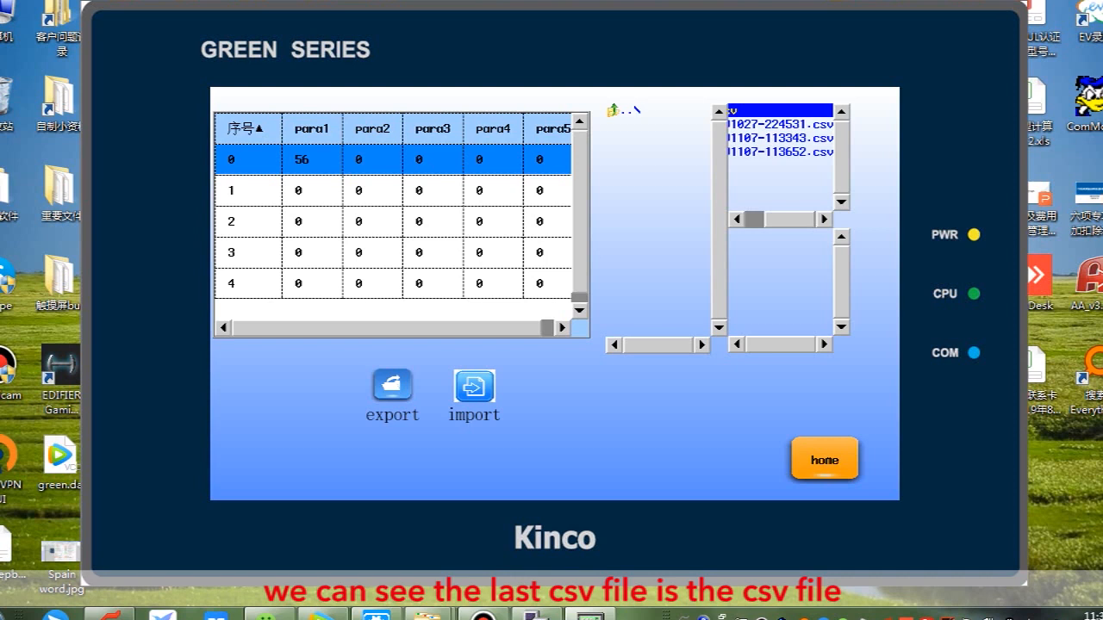
click(777, 151)
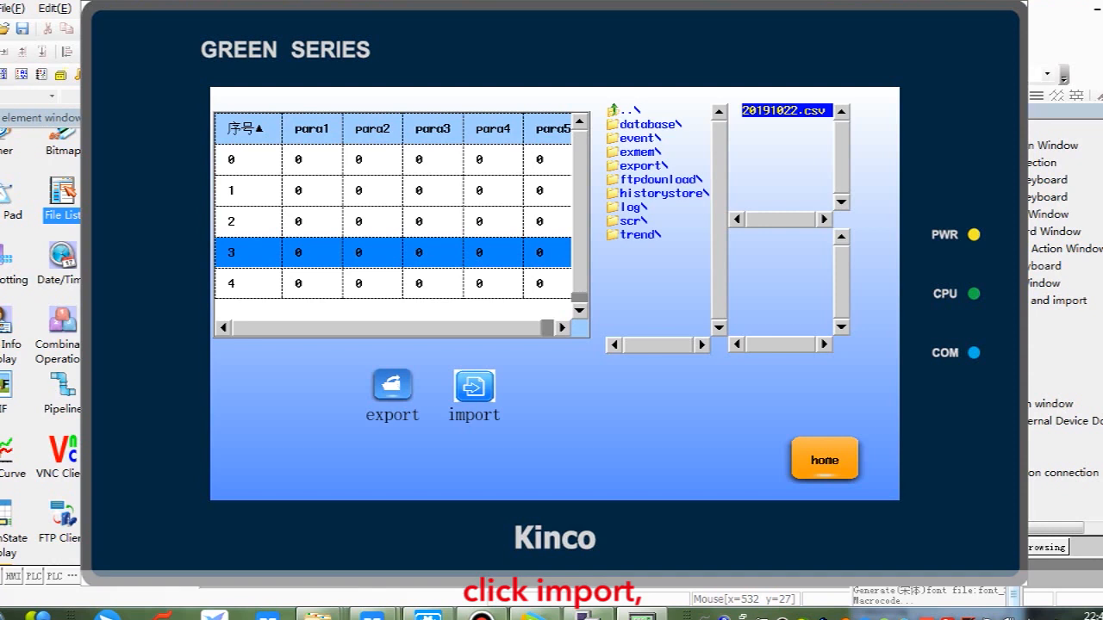
Import 20191022.csv so groups 0, 1 and 3 hold value 1, then select recipe group 4
click(472, 386)
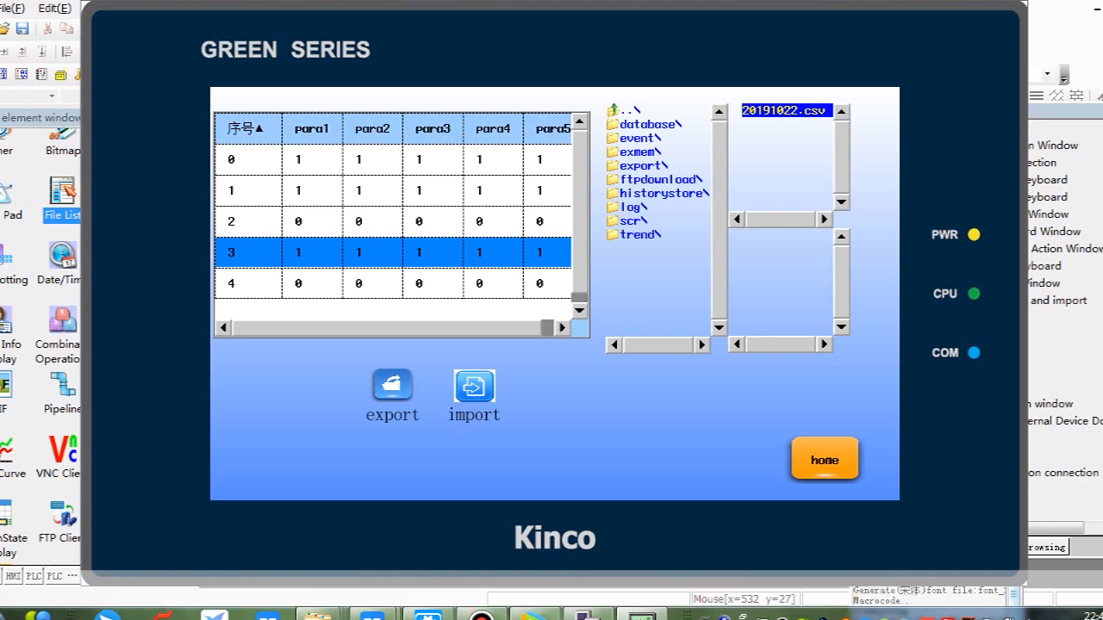
click(248, 283)
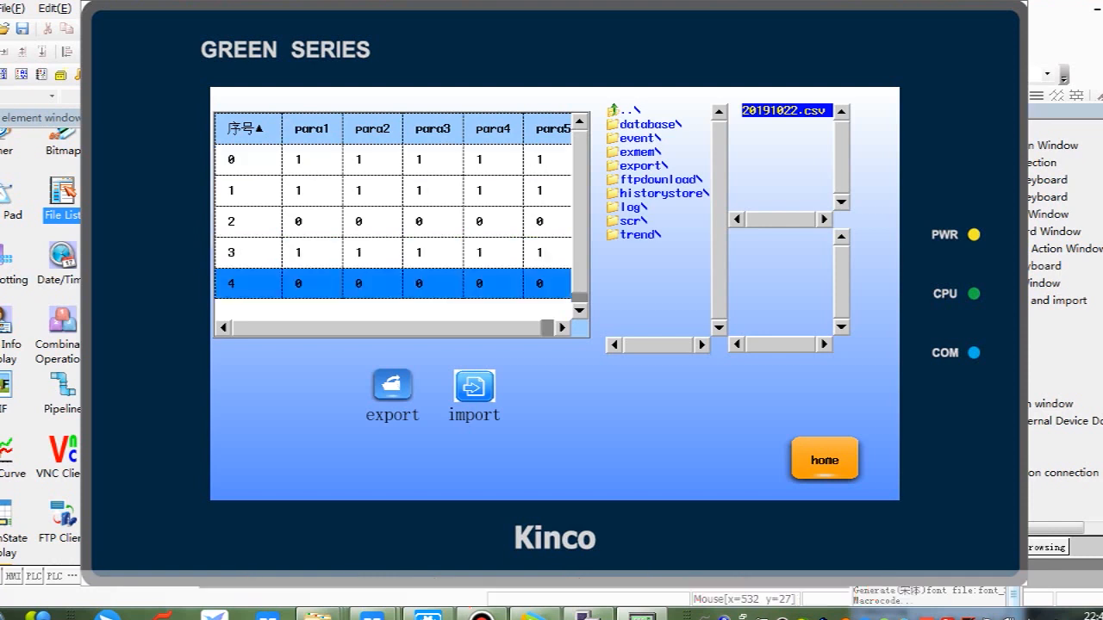